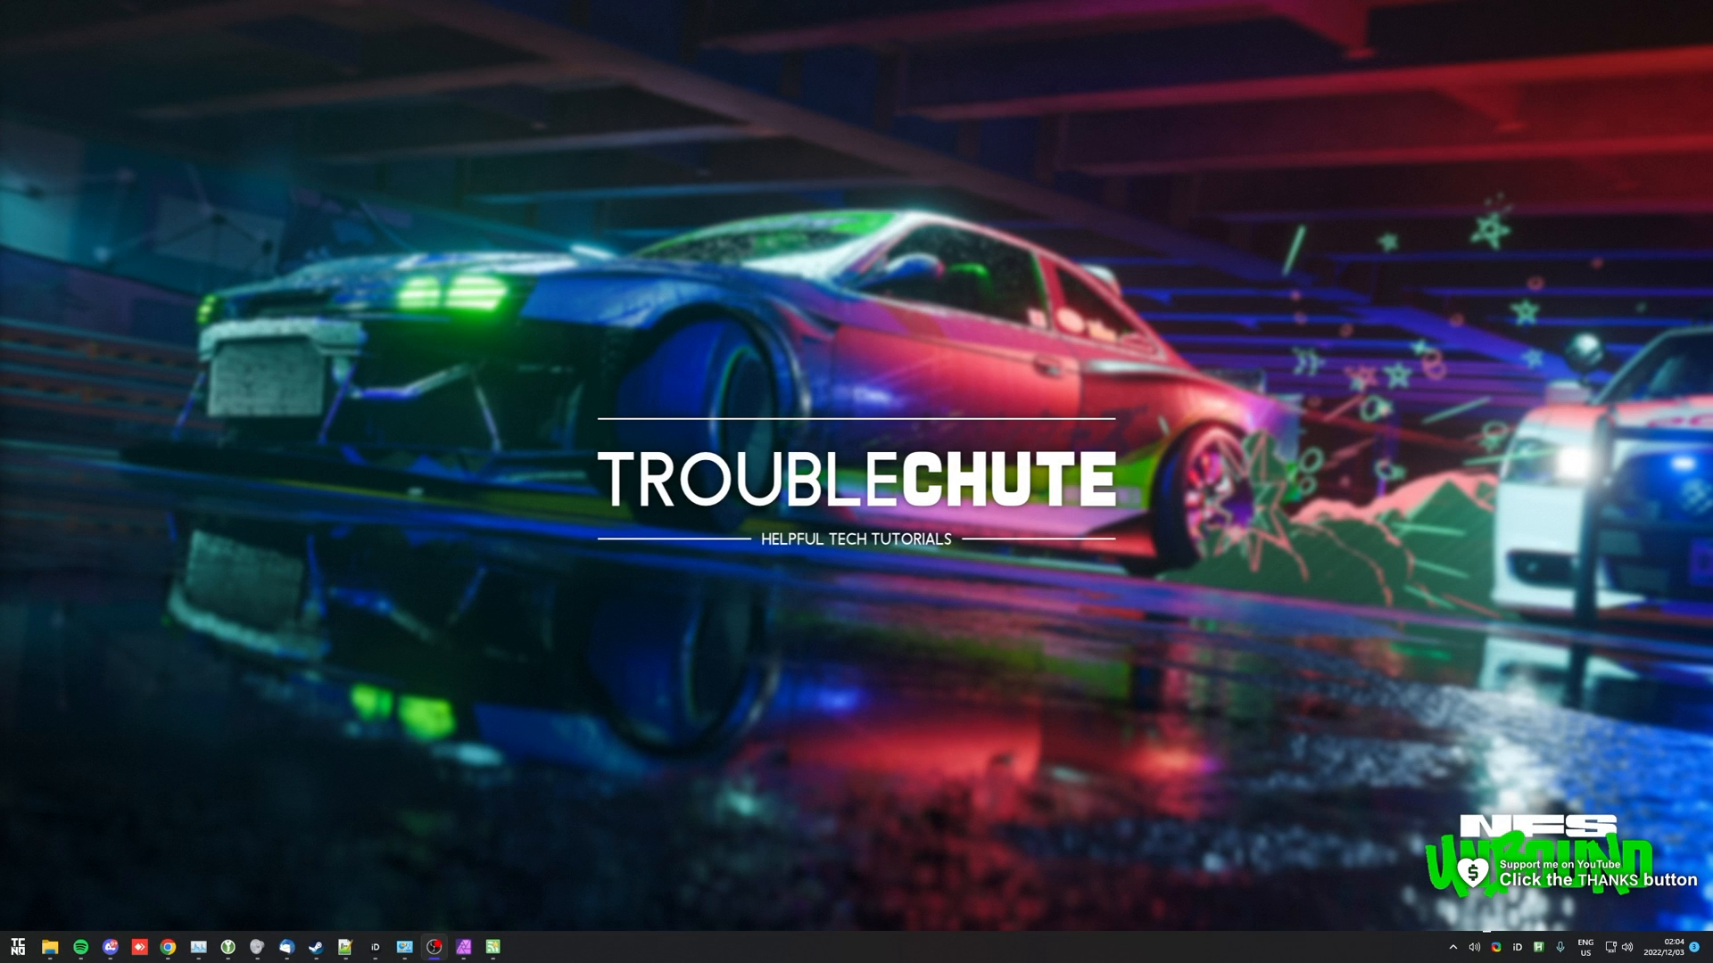
pyautogui.moveTo(328, 375)
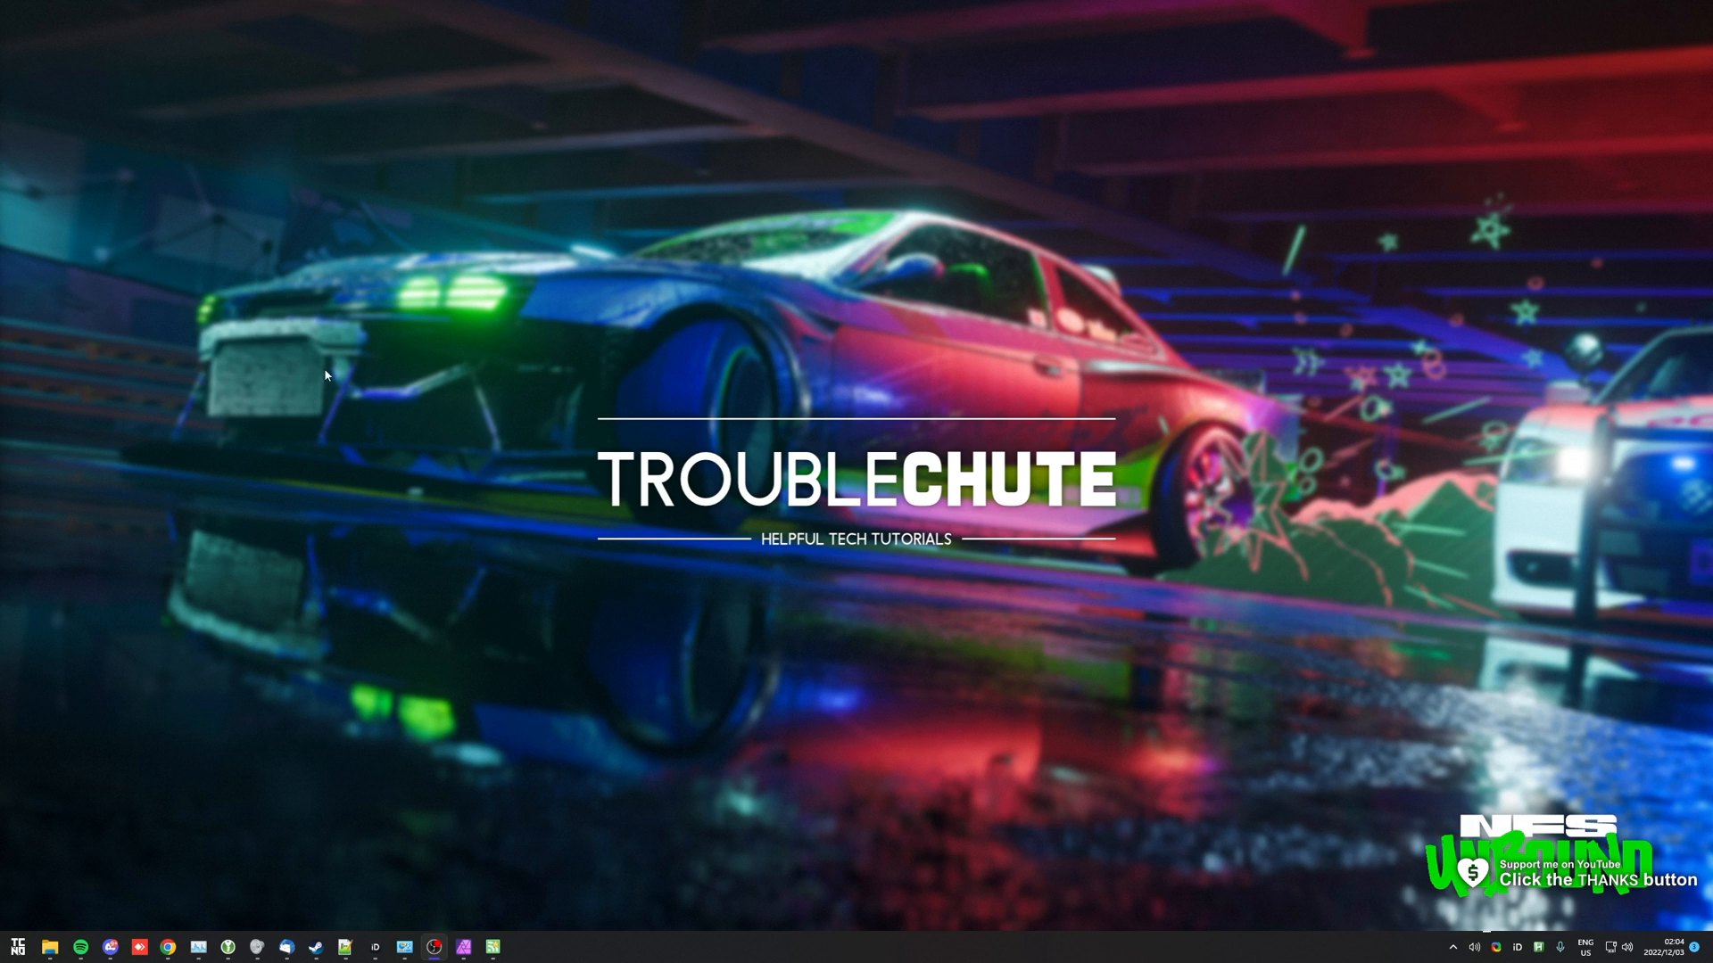
pyautogui.moveTo(795, 589)
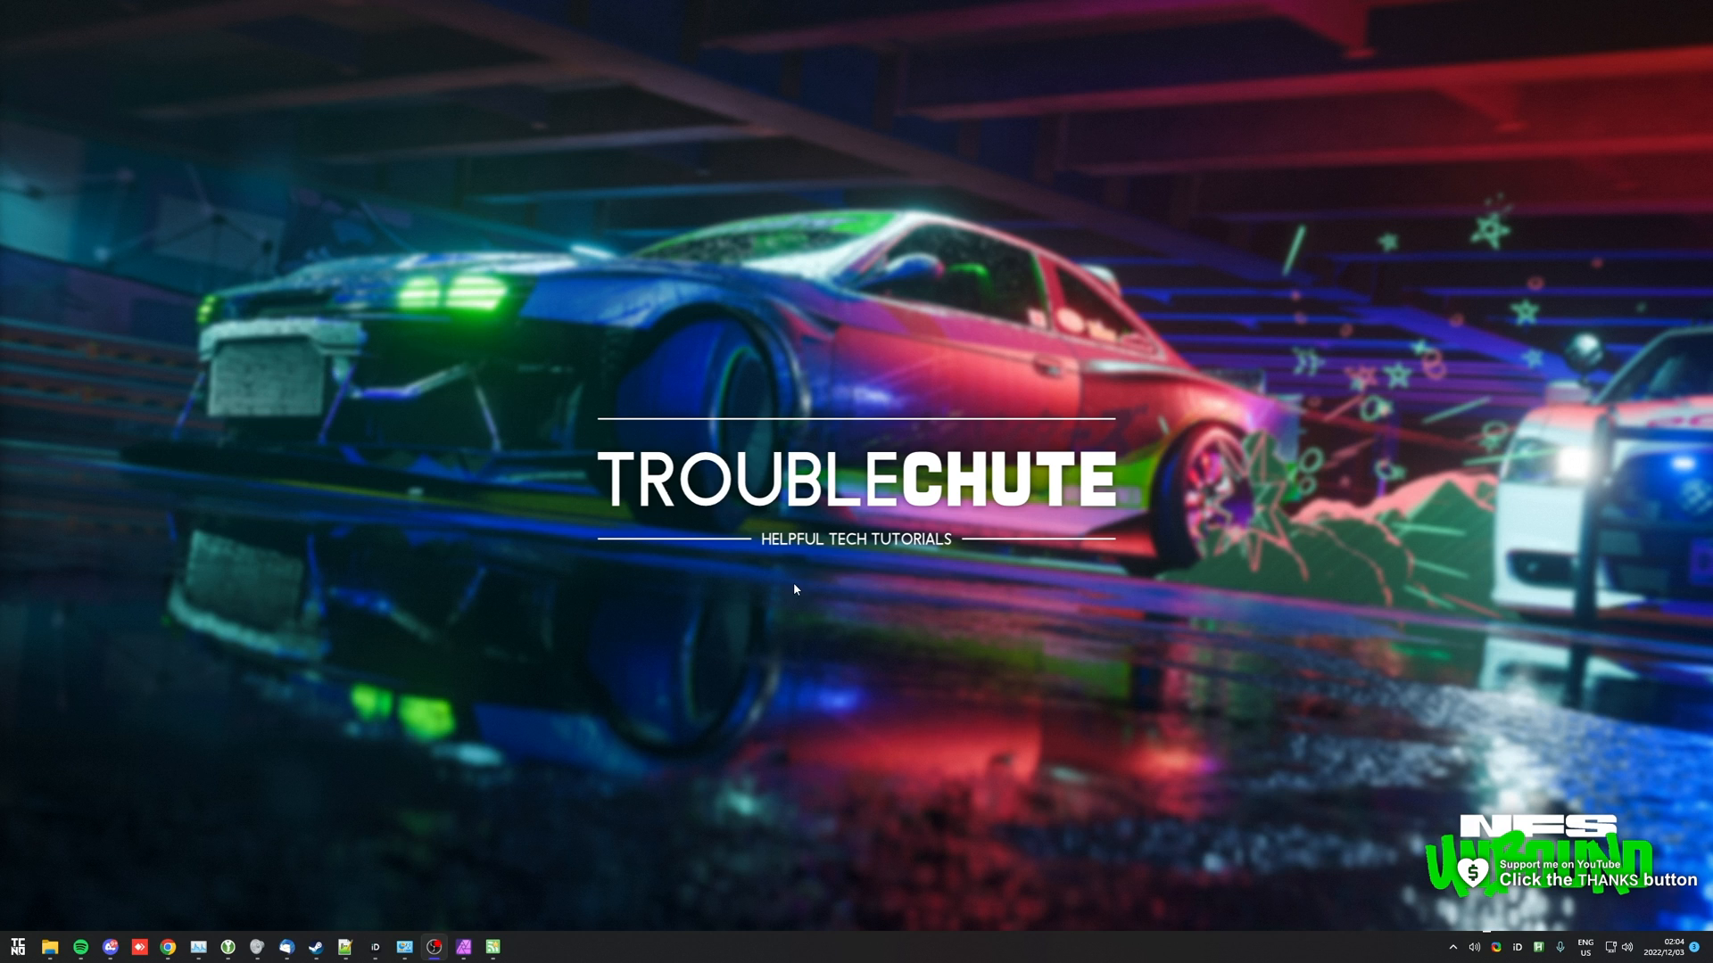
pyautogui.moveTo(790, 496)
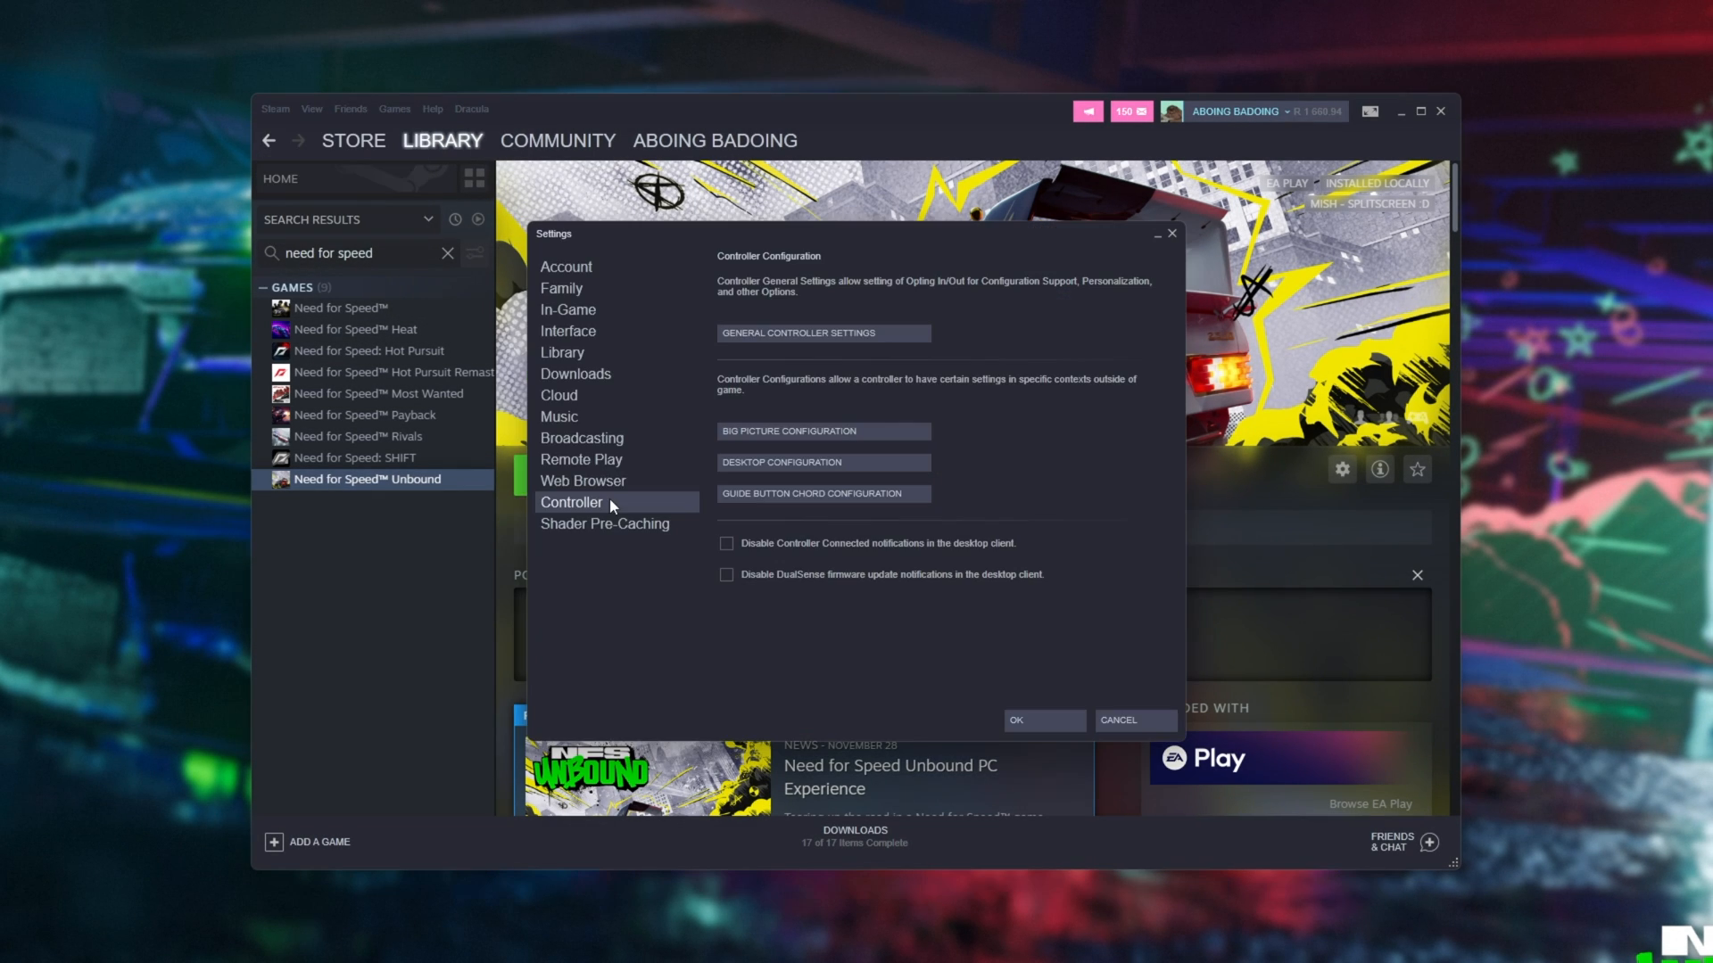
# Open General Controller Settings to view configuration support and the detected Xbox One Controller
pyautogui.click(822, 333)
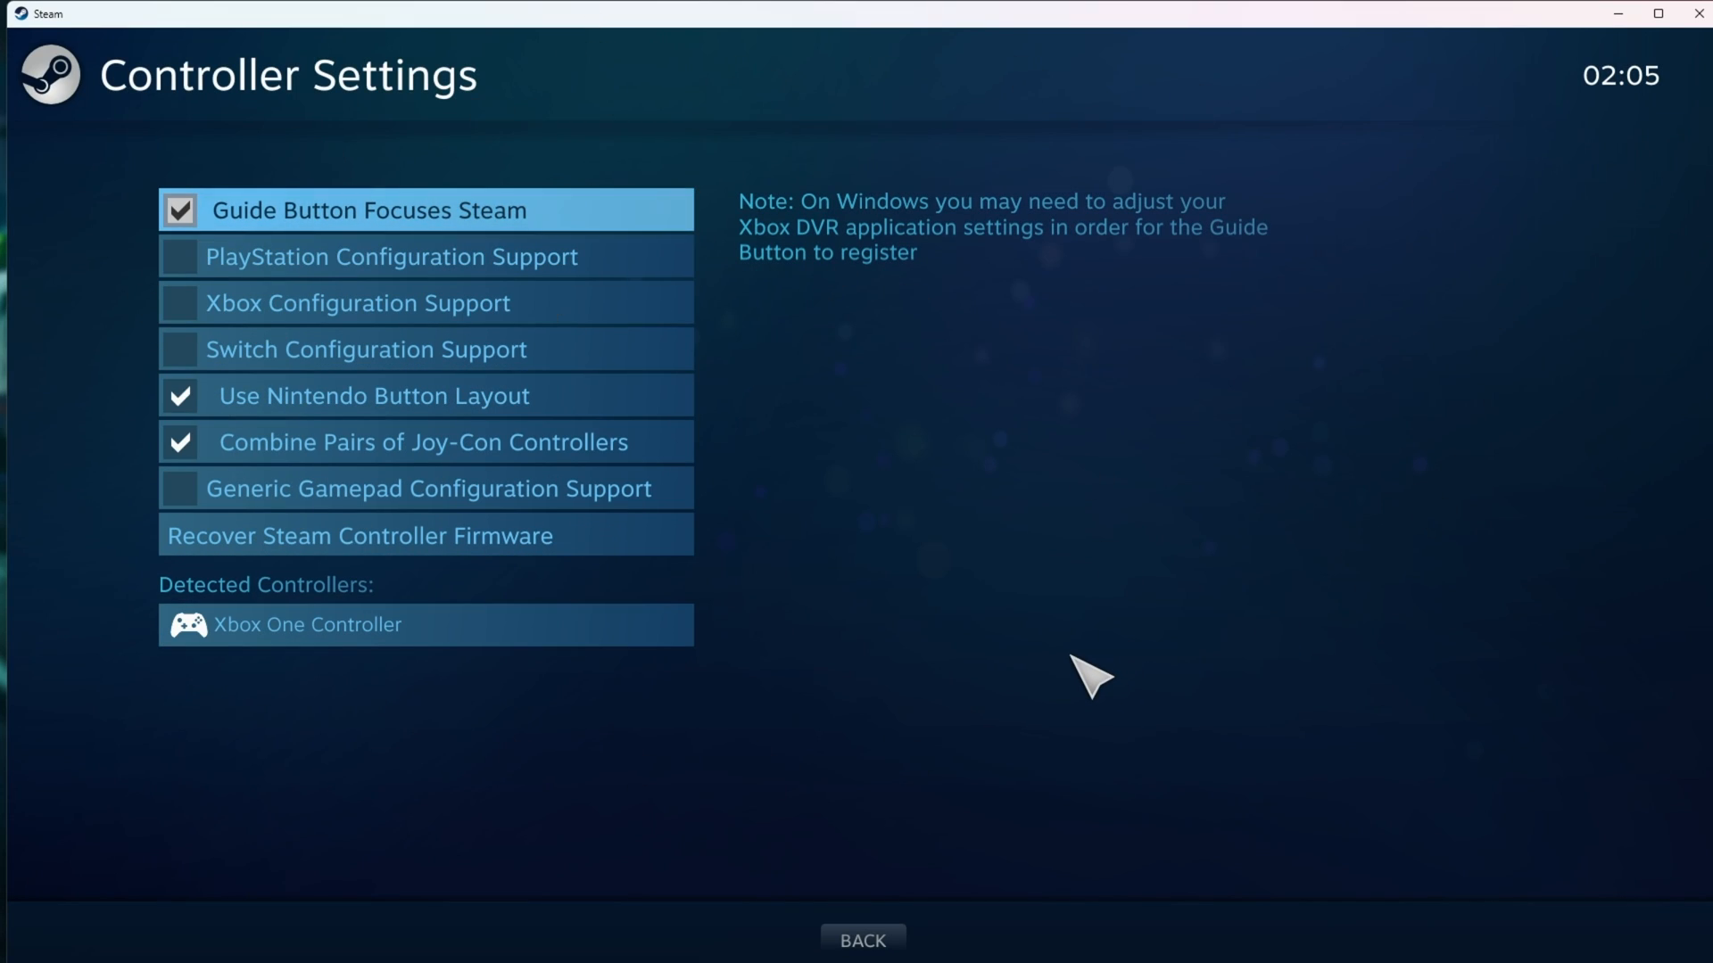
pyautogui.moveTo(948, 600)
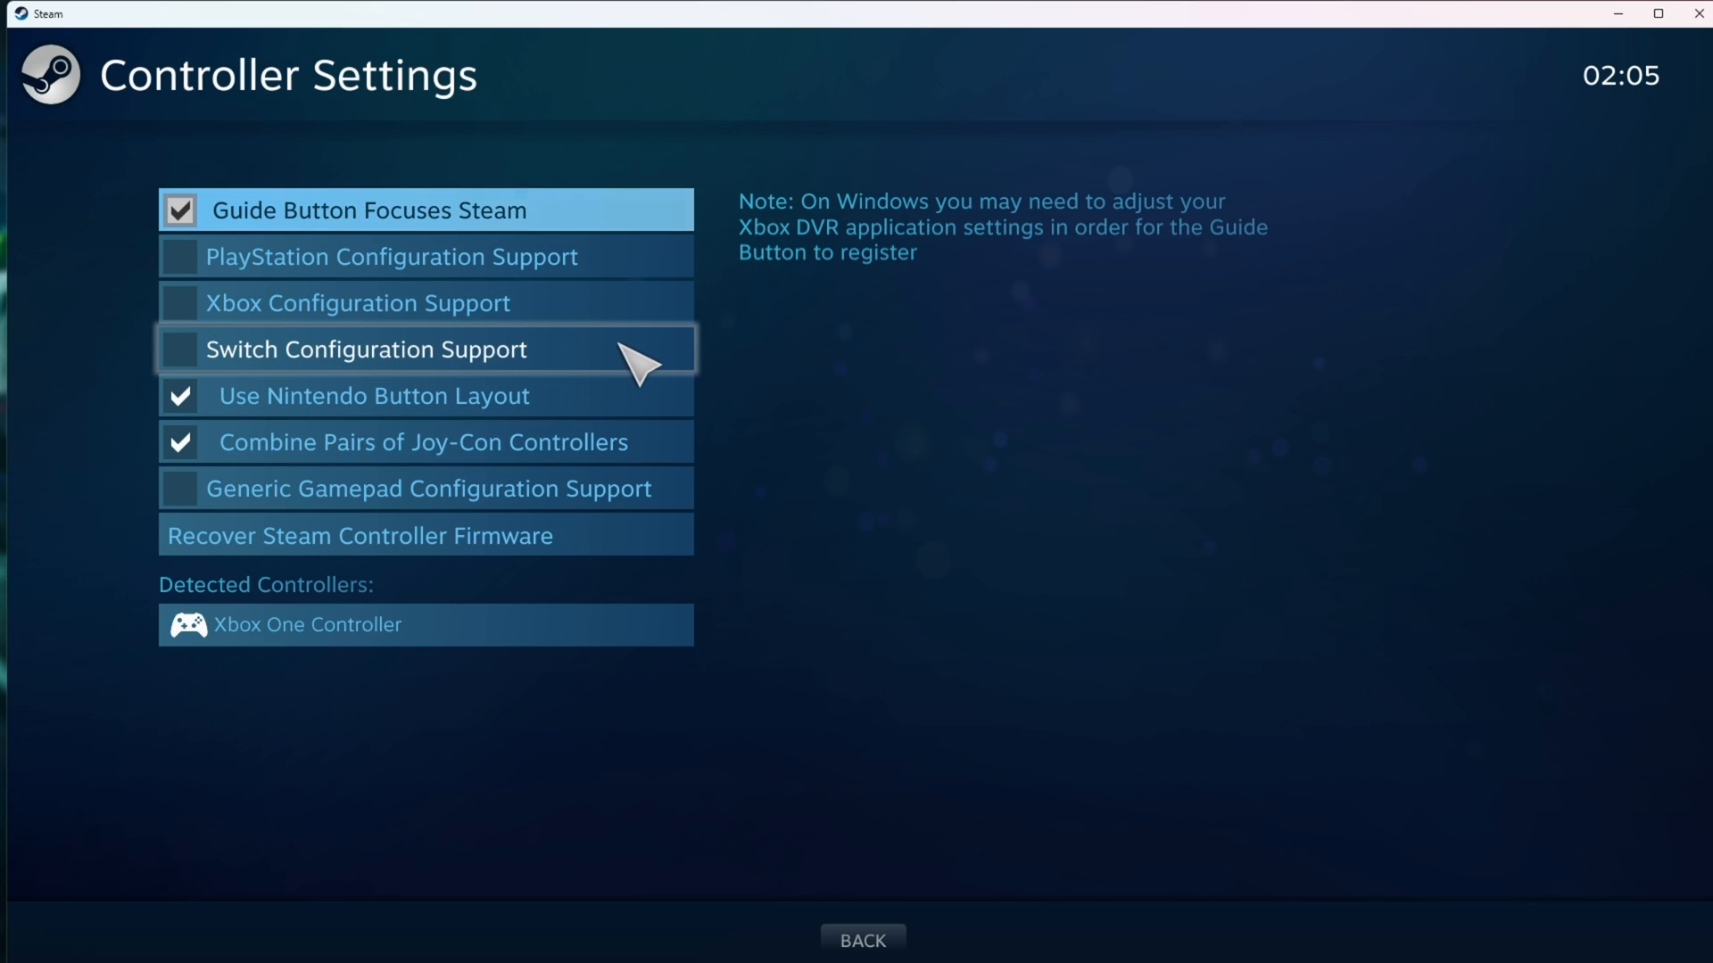
pyautogui.moveTo(671, 295)
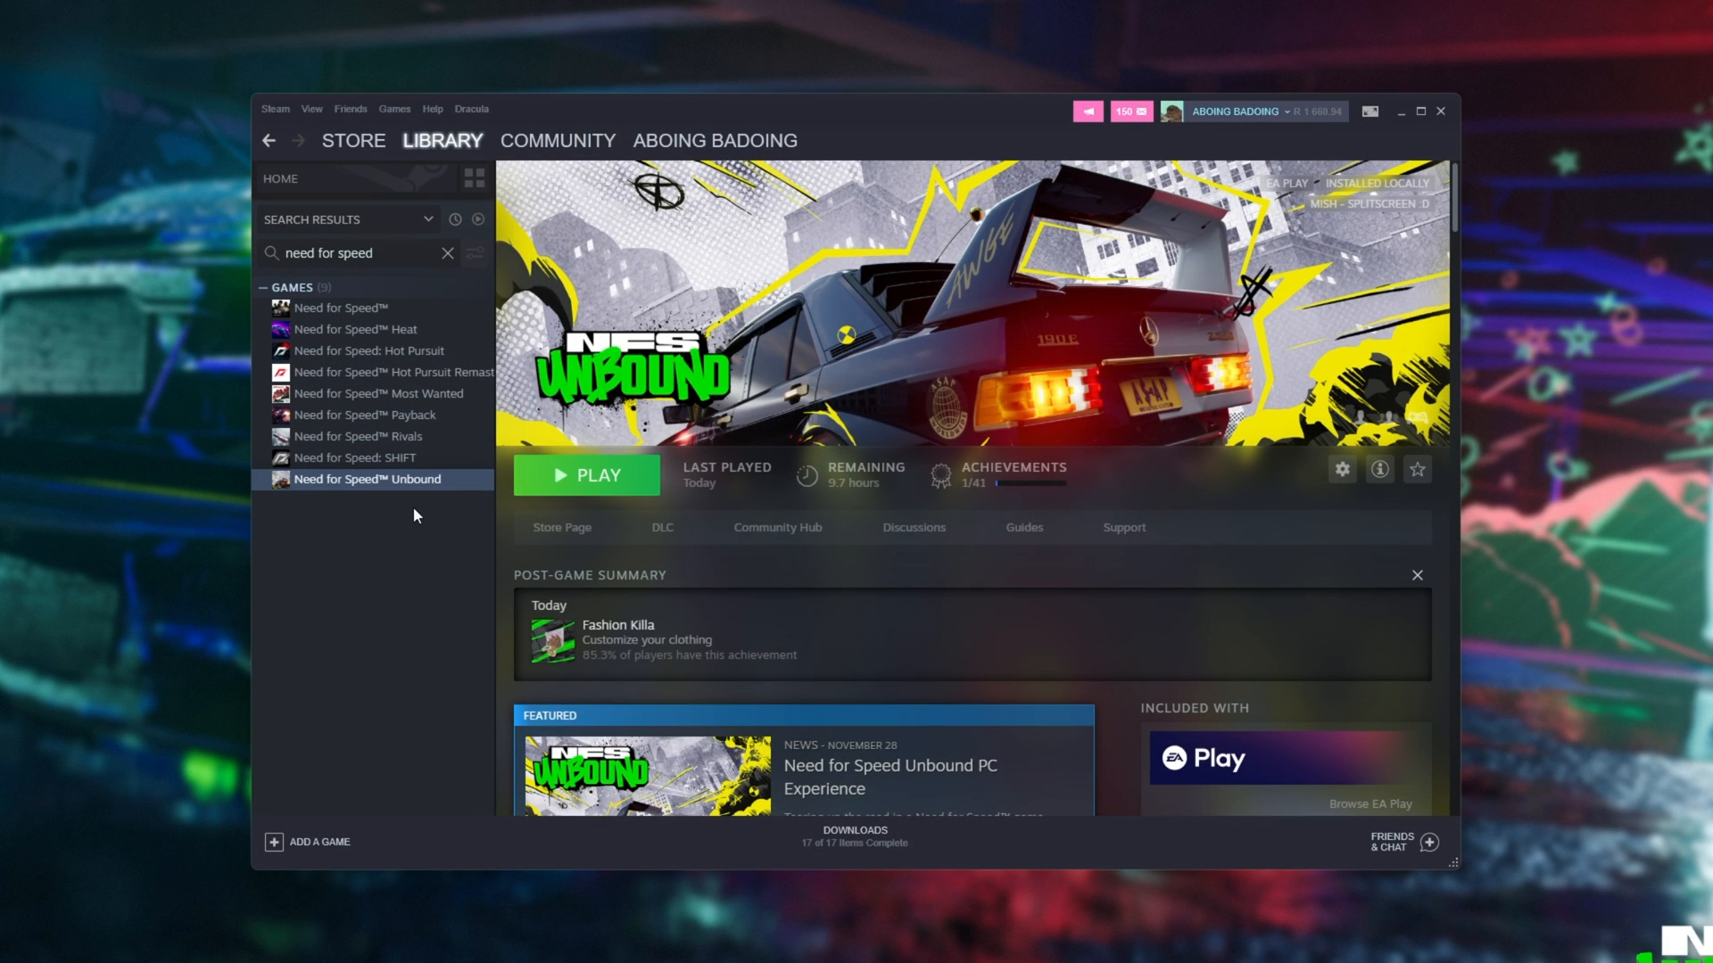
# Open Need for Speed Unbound's properties and show its Steam Input override options
pyautogui.rightClick(367, 480)
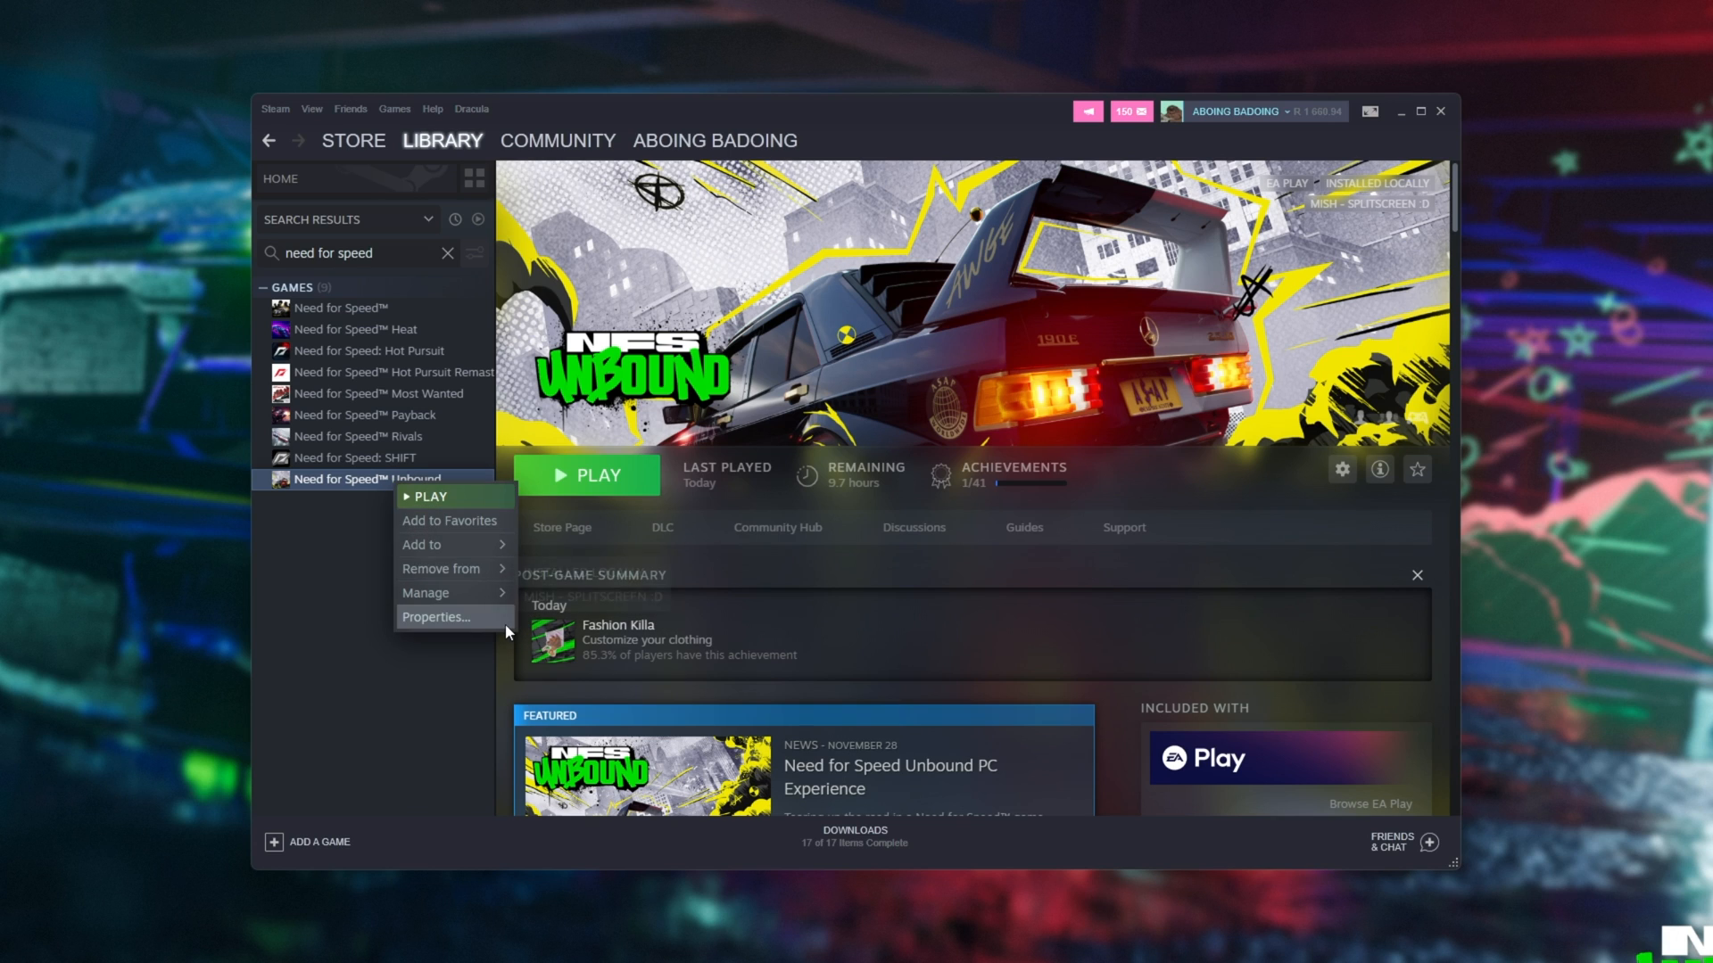
pyautogui.click(436, 617)
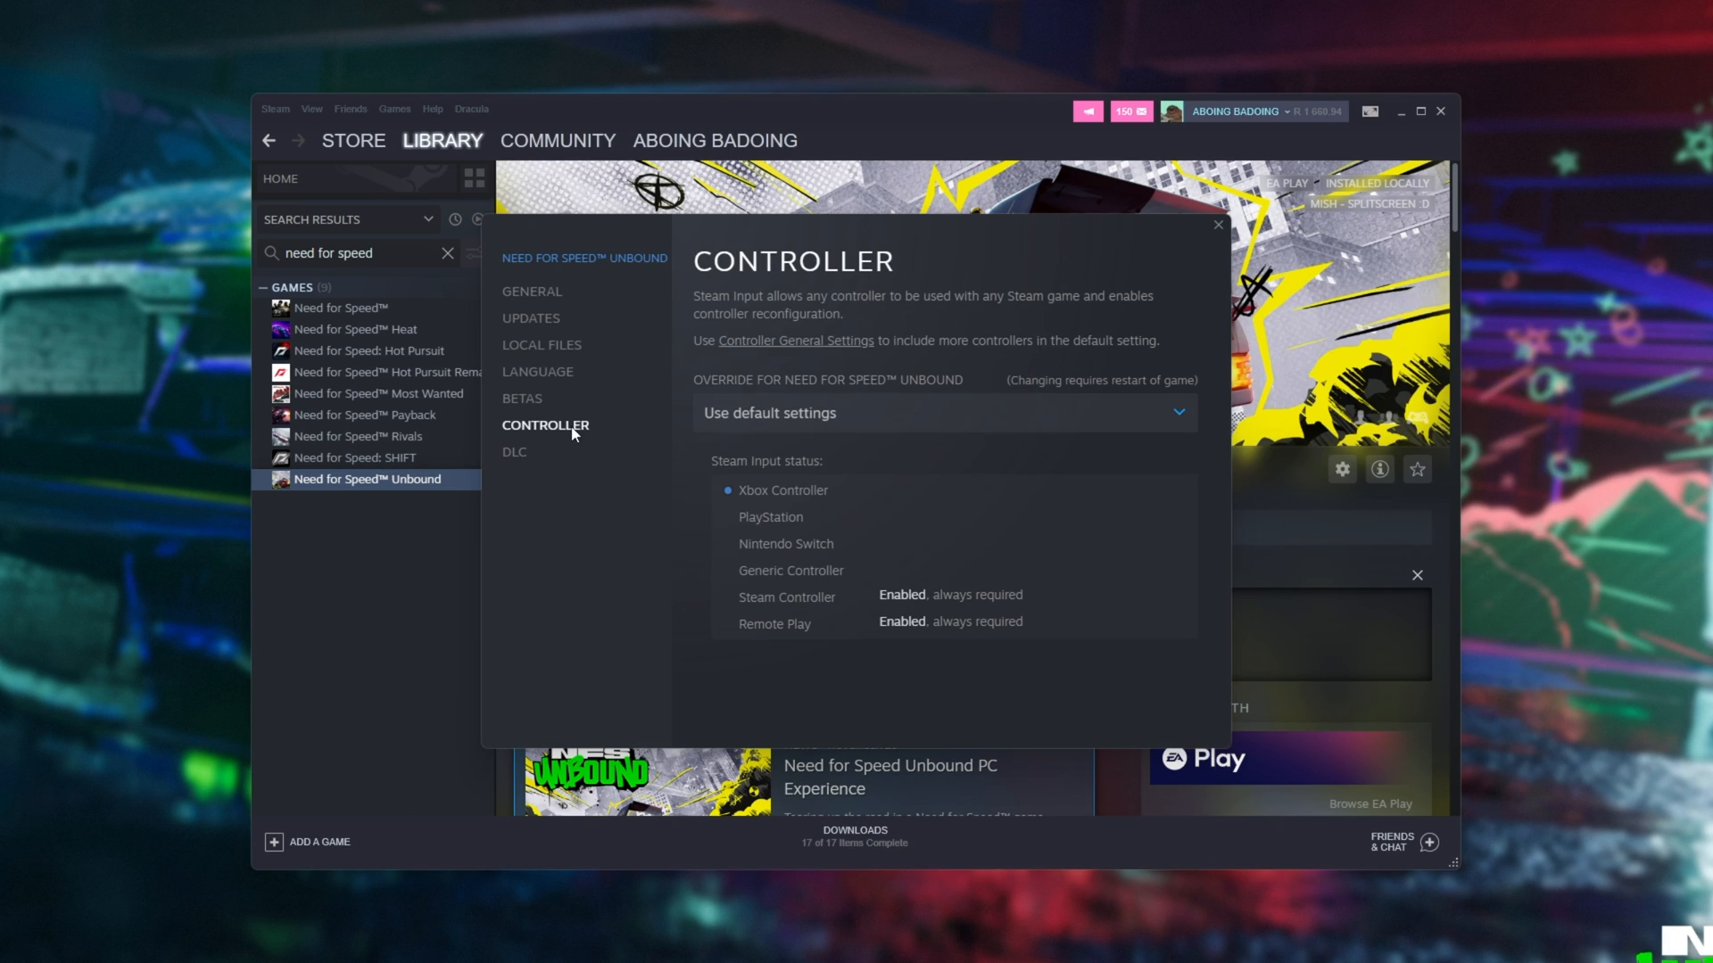
pyautogui.click(943, 413)
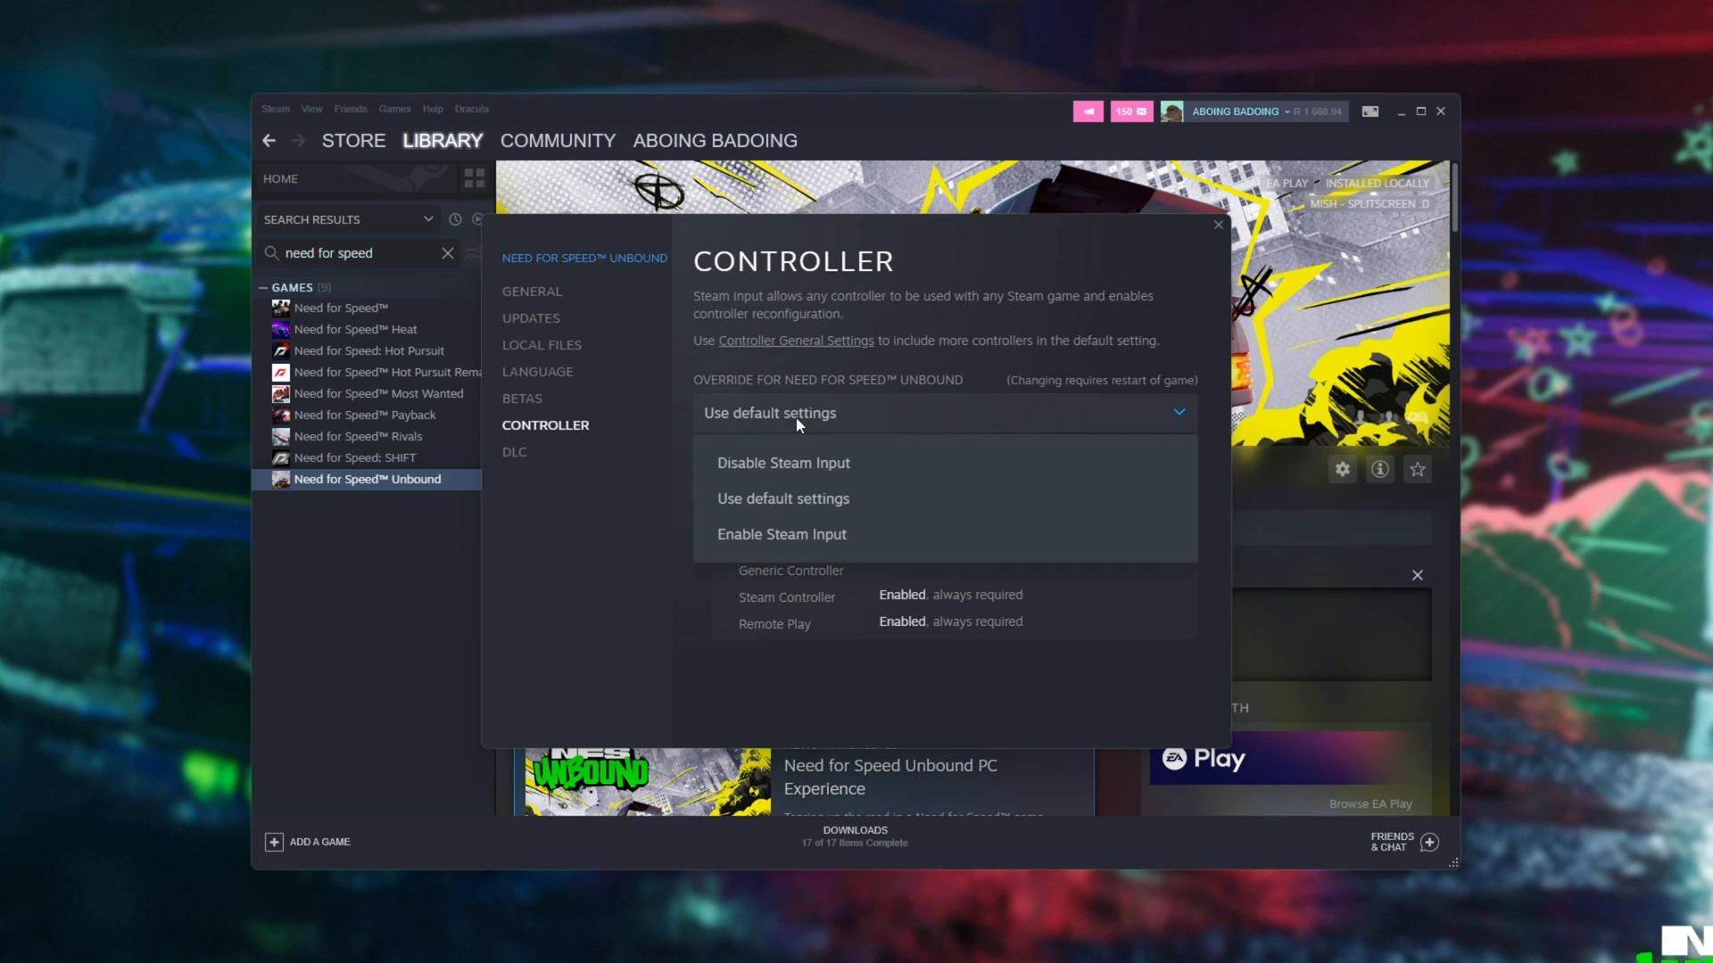
pyautogui.moveTo(900, 483)
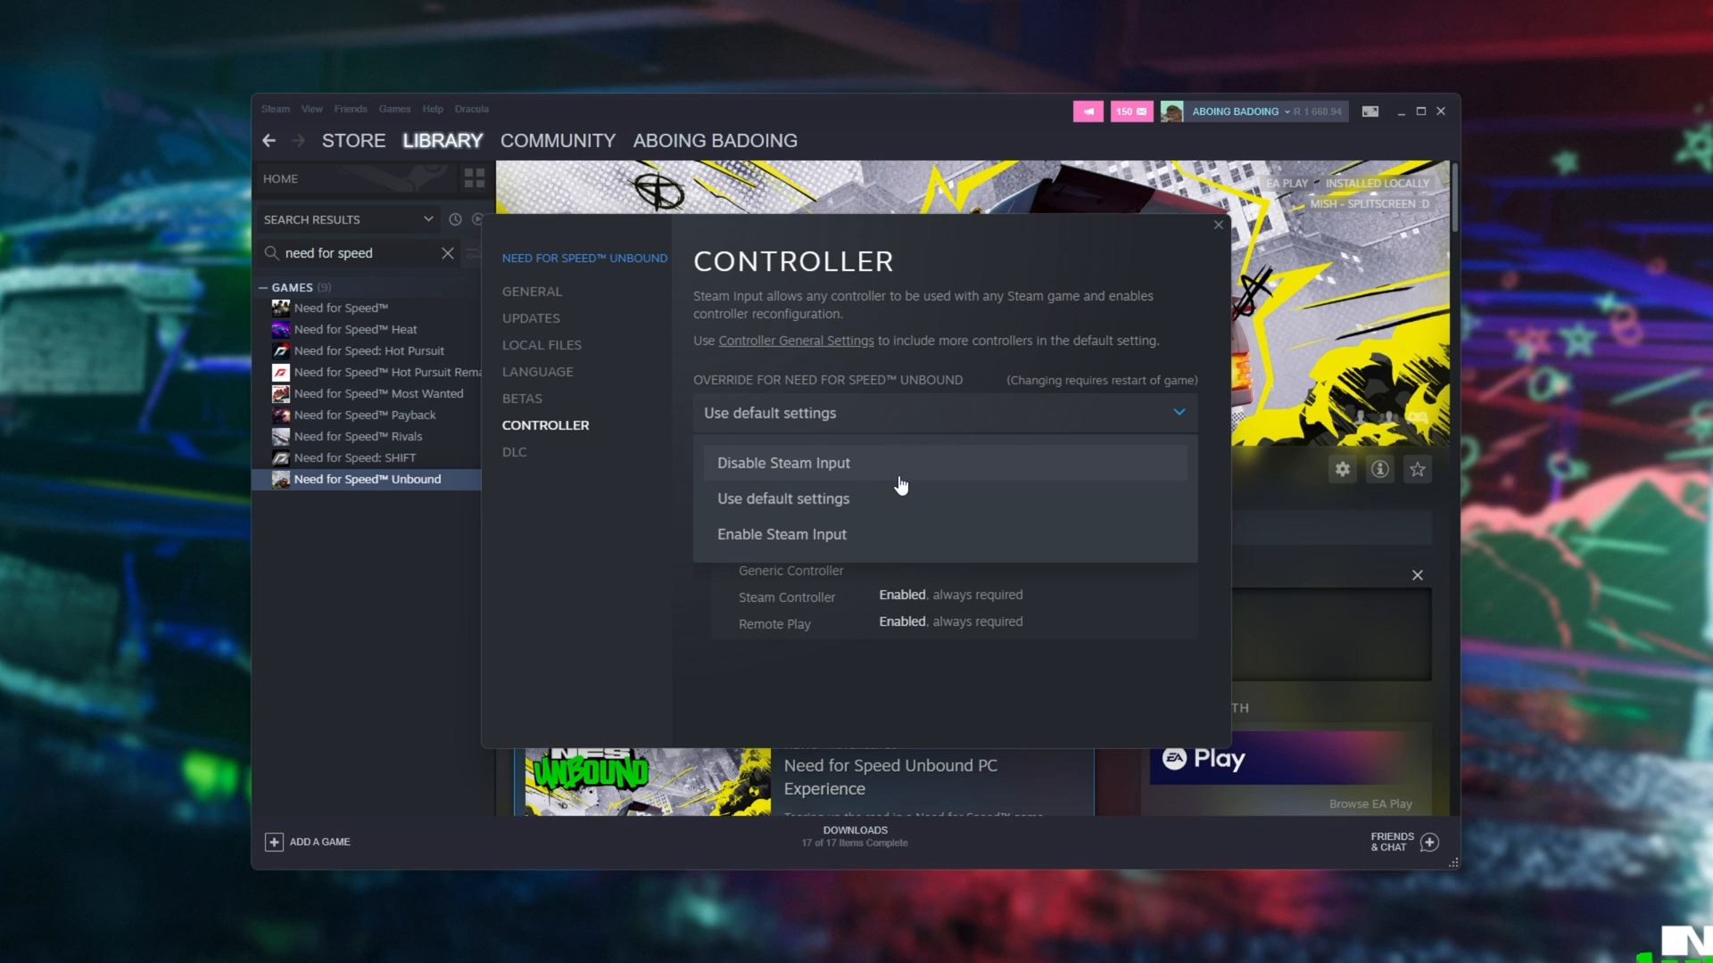
# Dismiss and reopen the override dropdown, then close the properties window
pyautogui.click(783, 497)
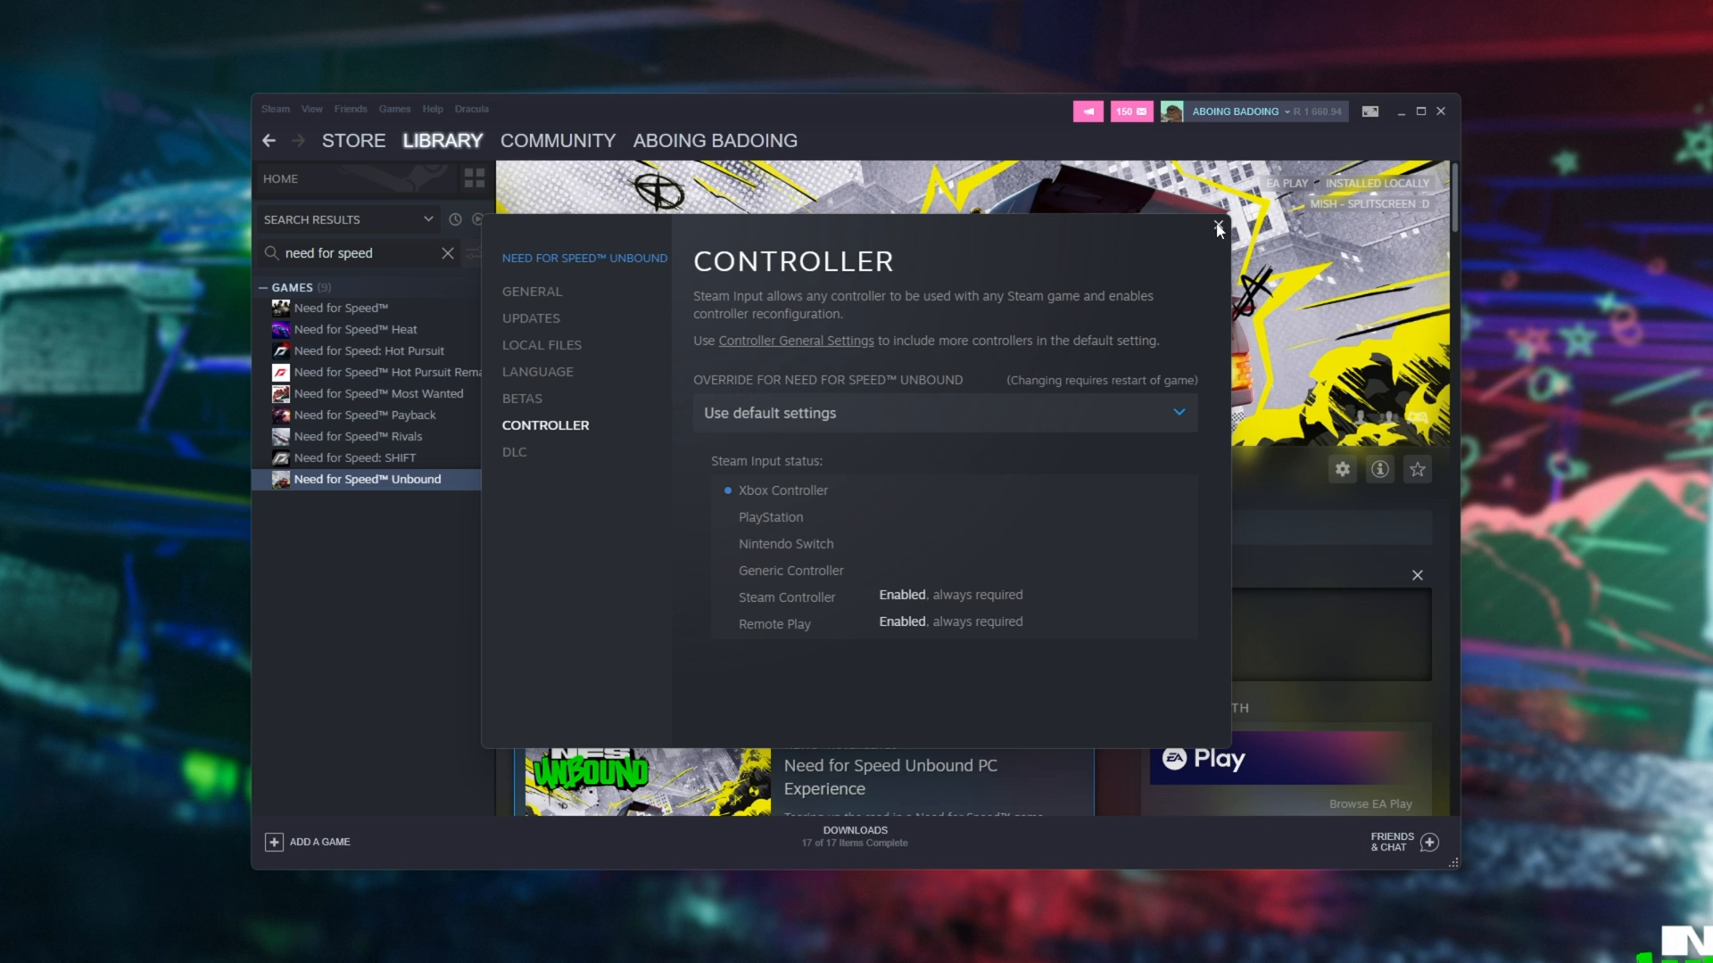
pyautogui.click(942, 413)
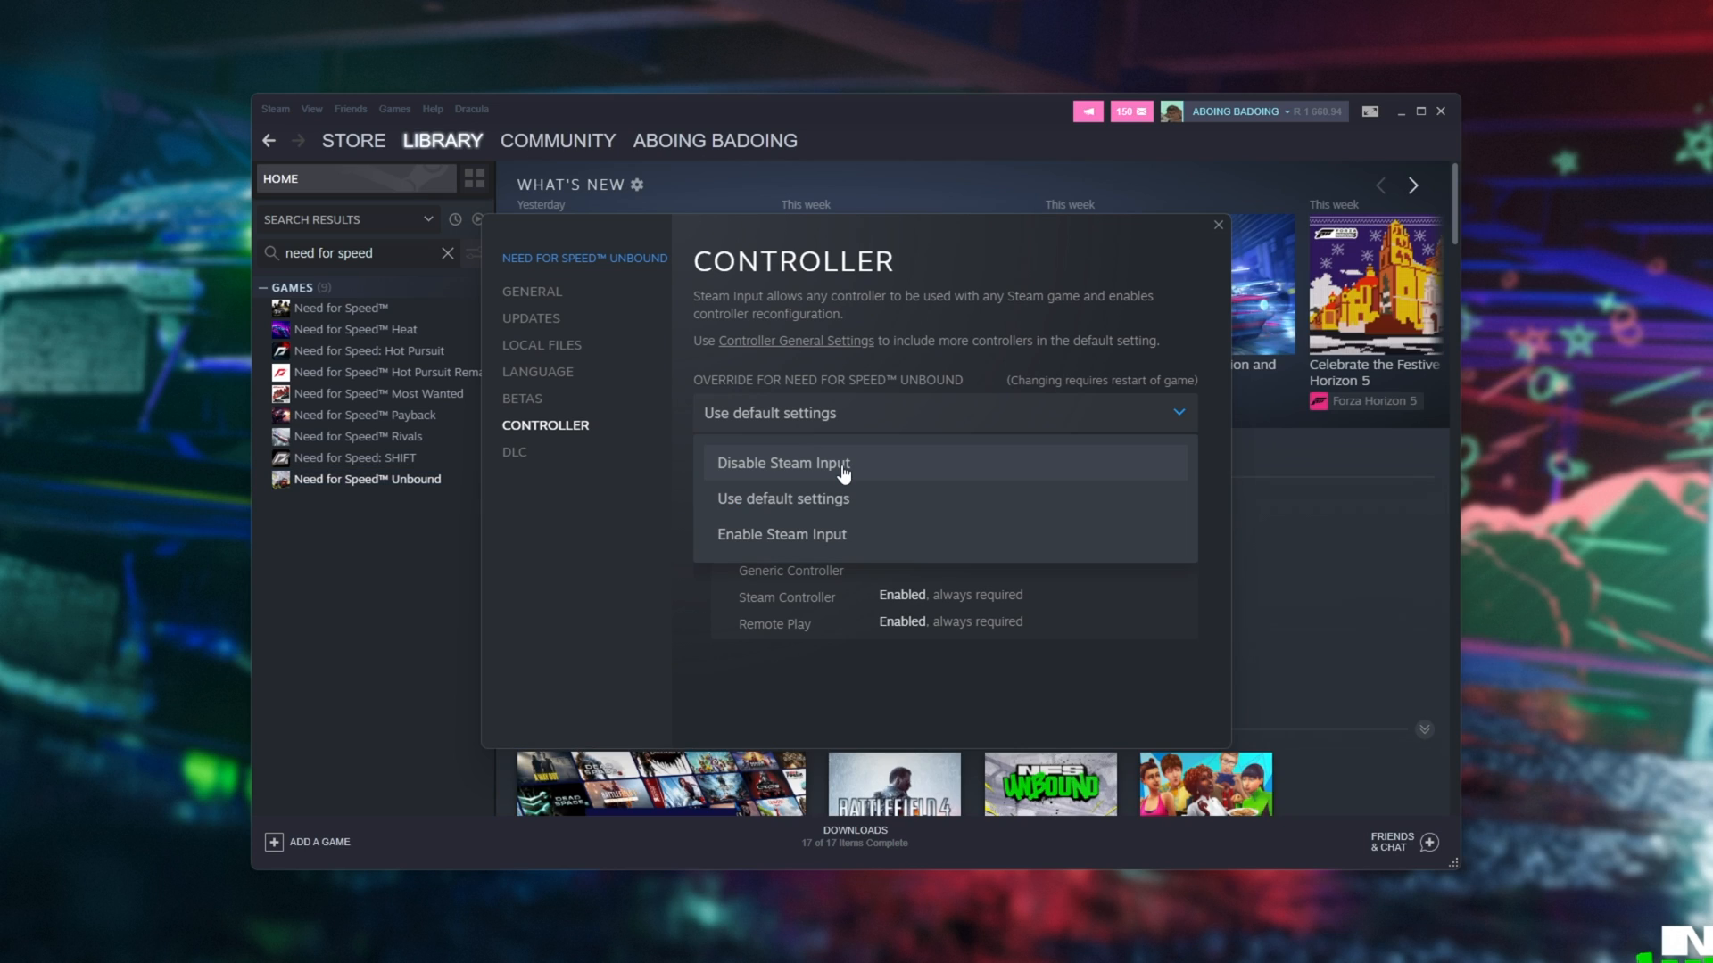
pyautogui.moveTo(842, 544)
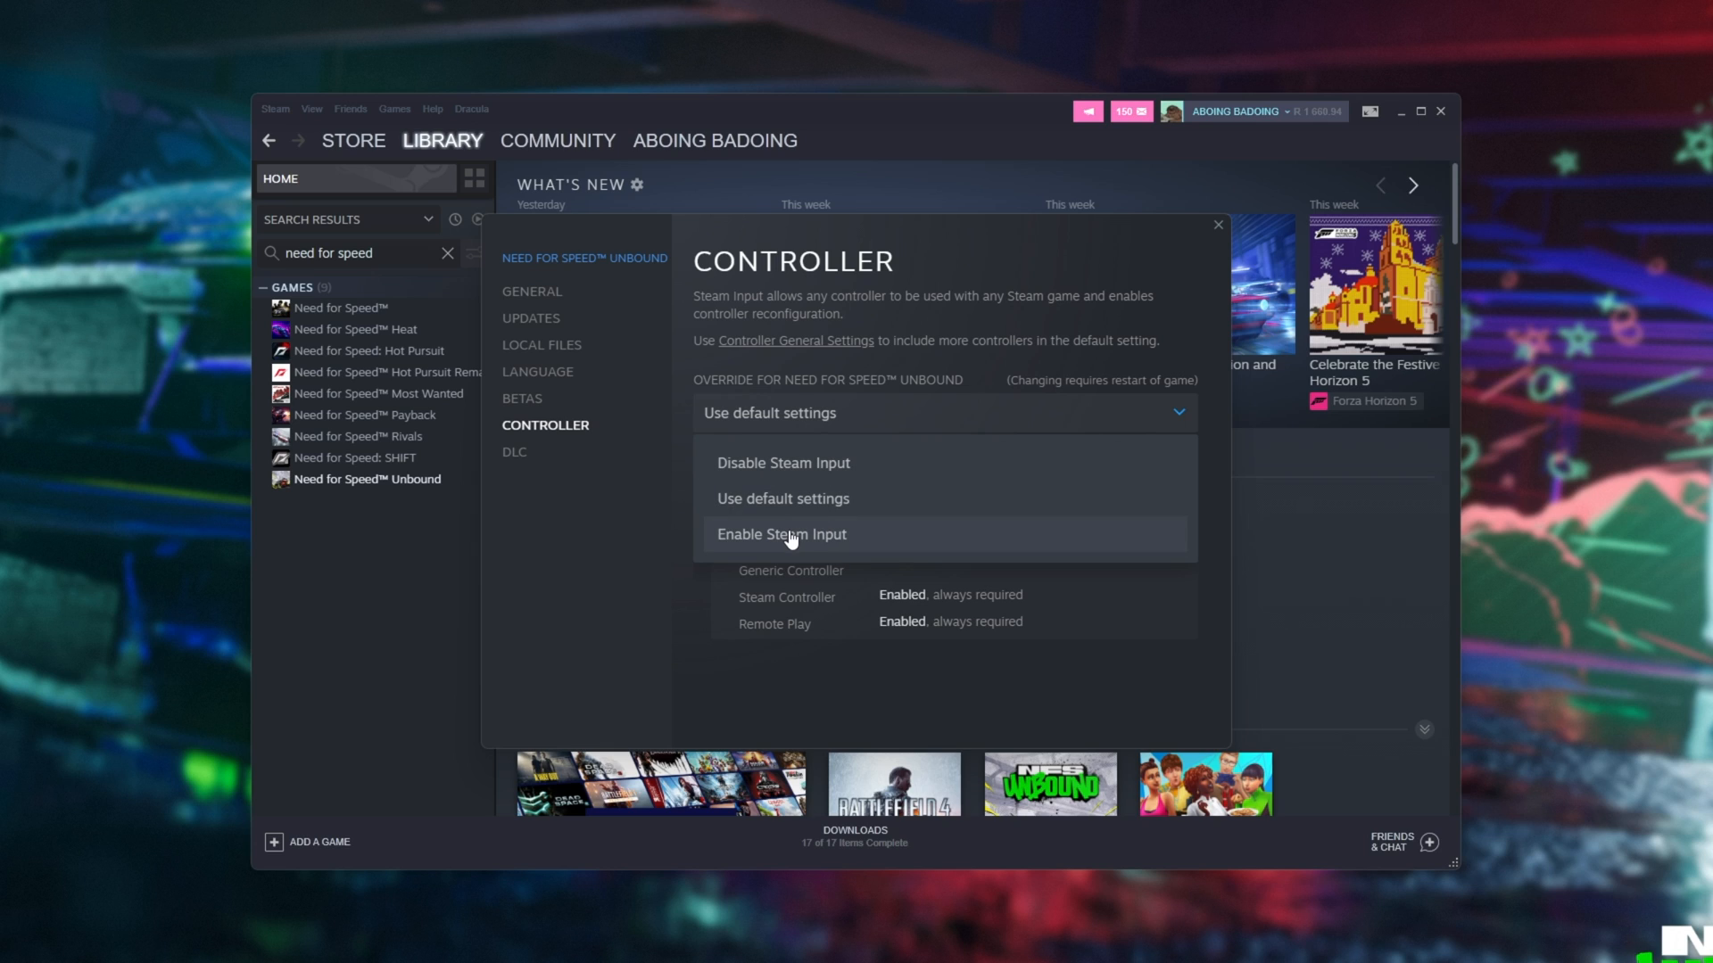
pyautogui.moveTo(821, 471)
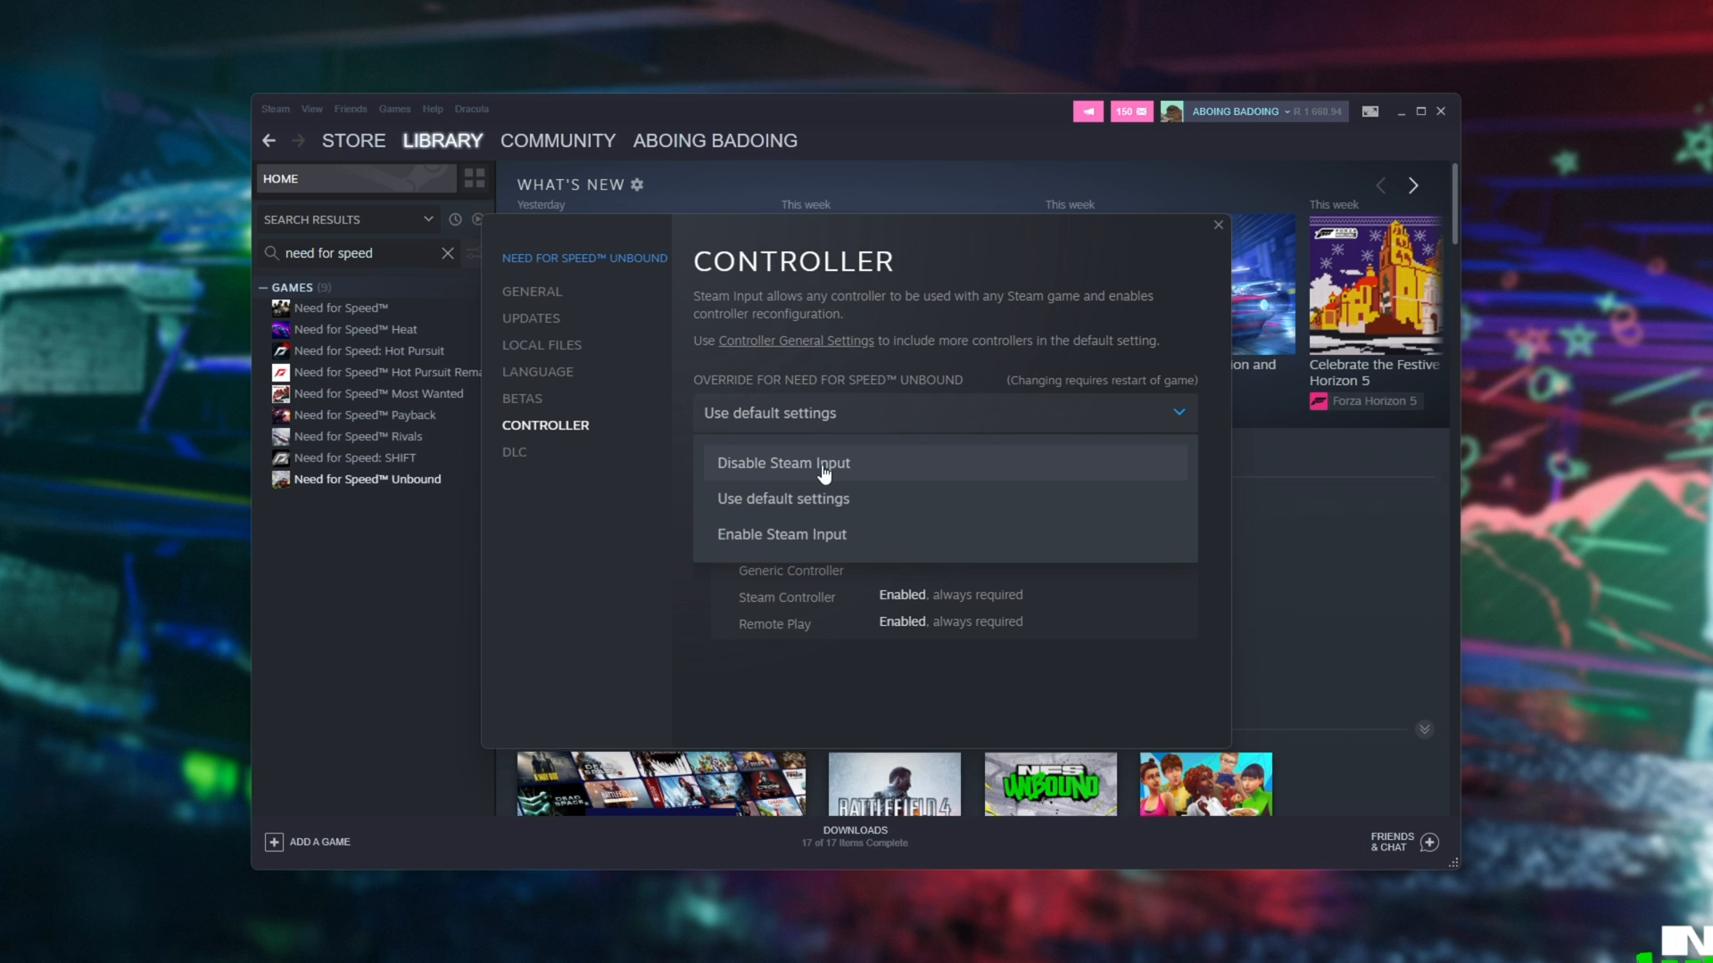
pyautogui.moveTo(1198, 298)
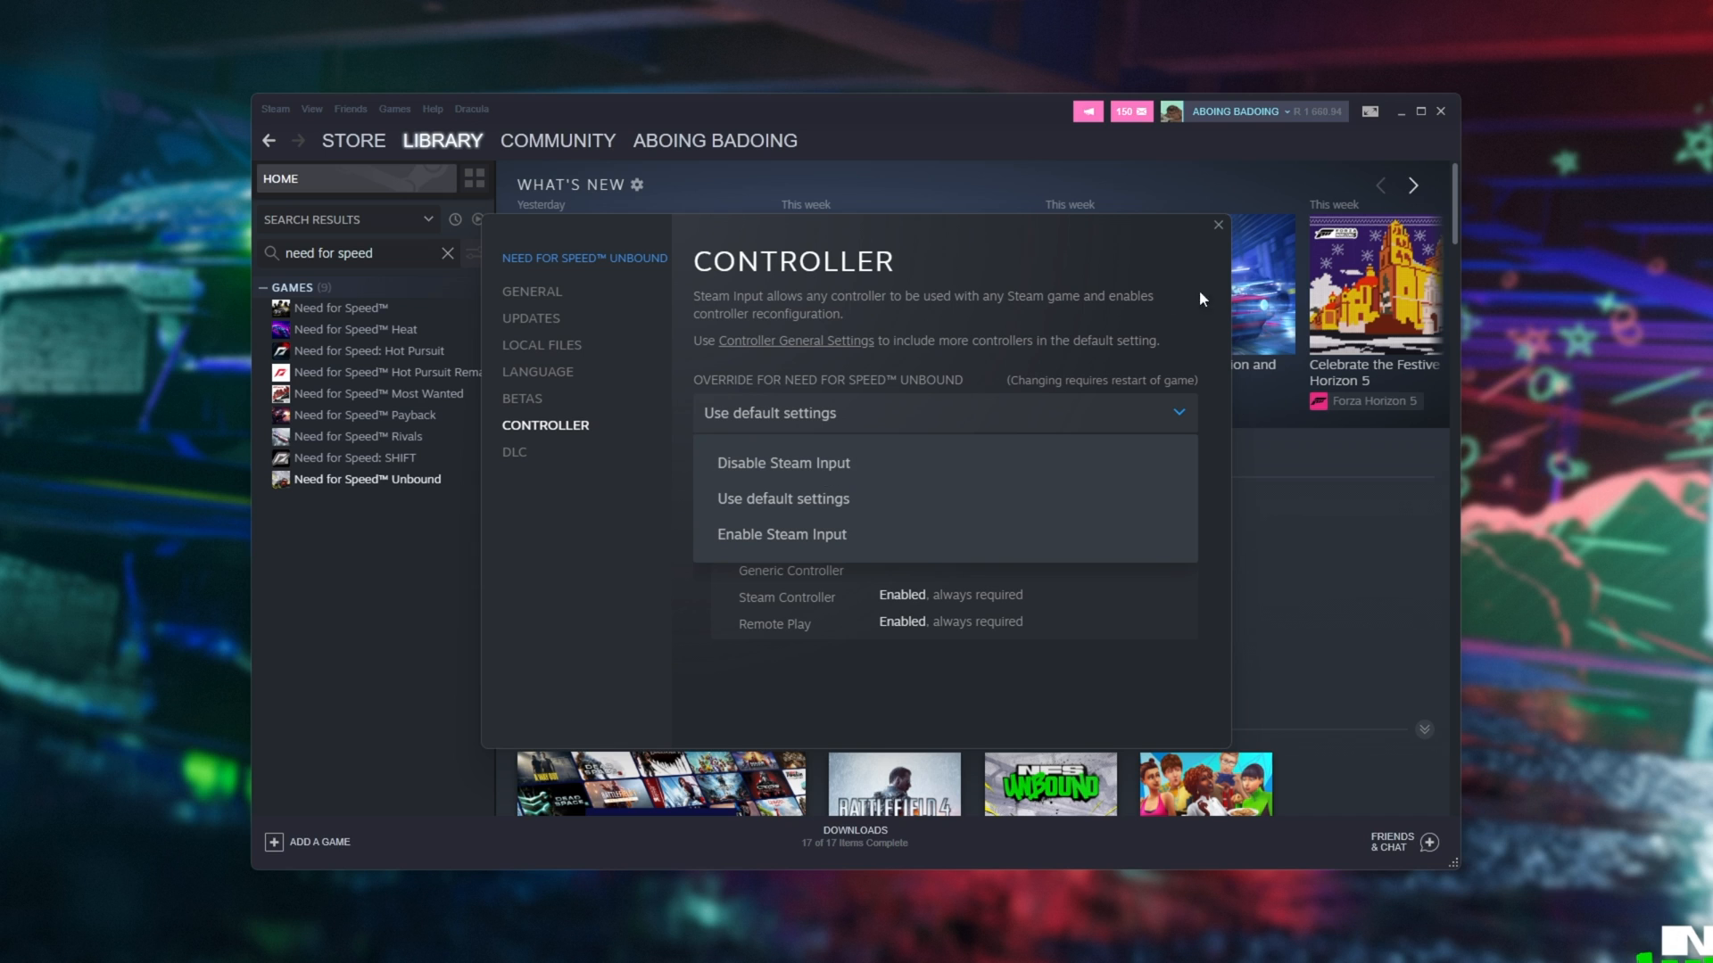
pyautogui.click(1216, 225)
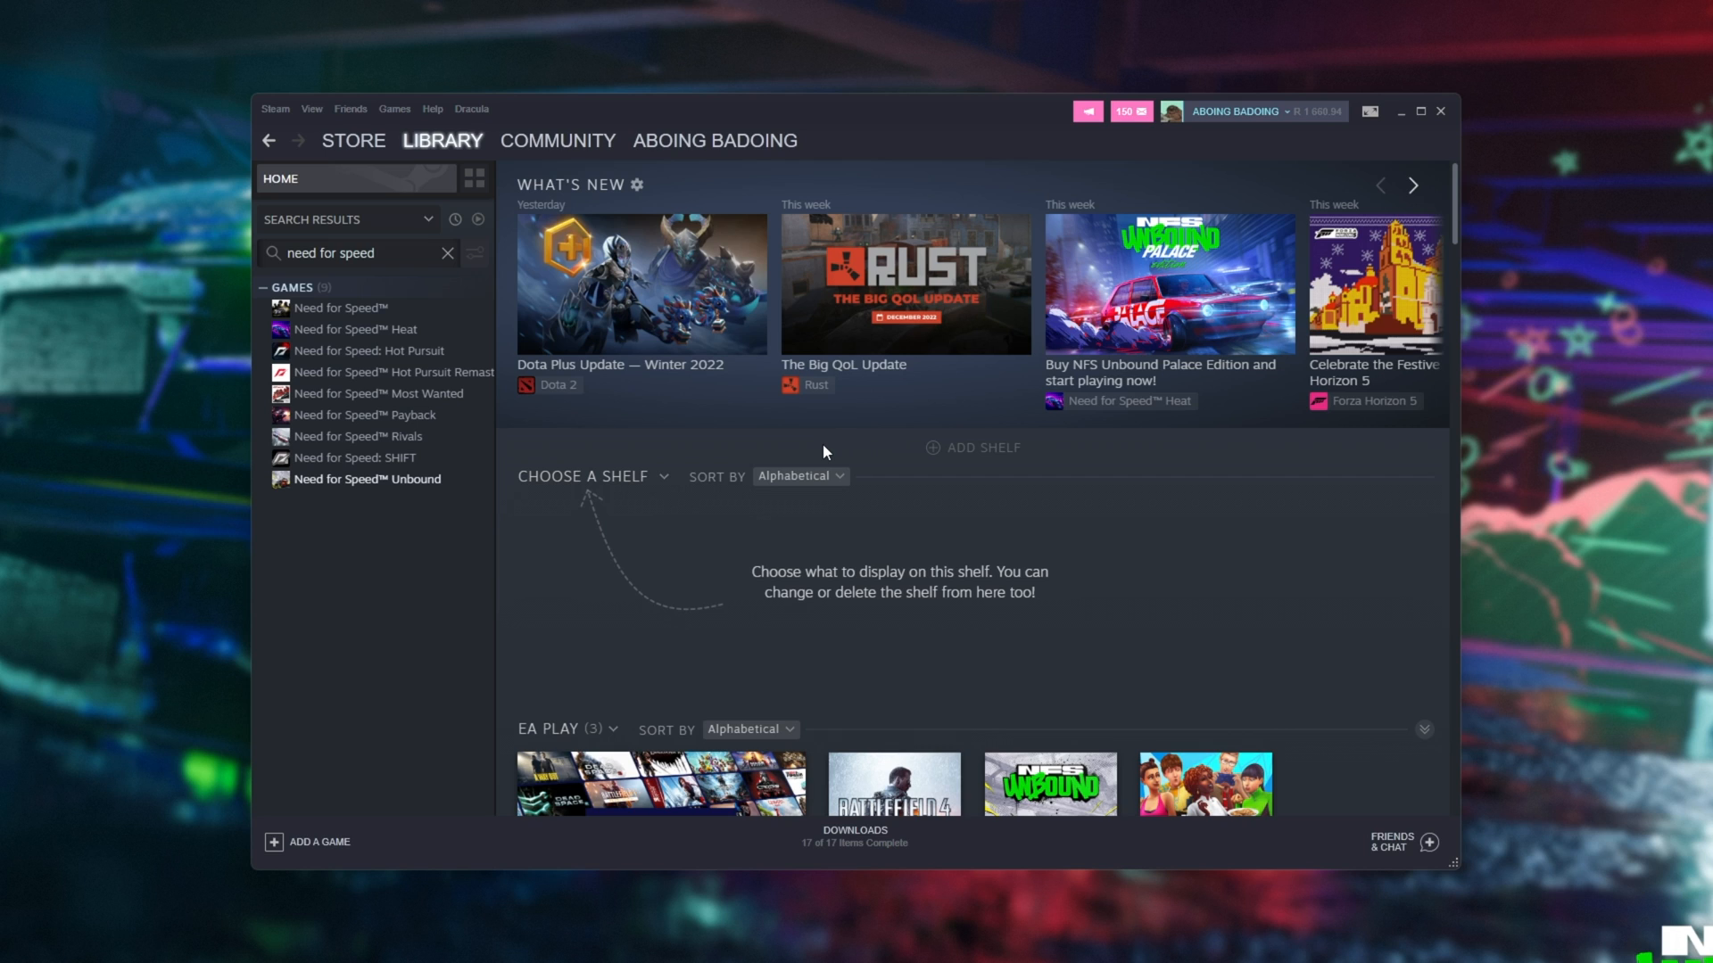
pyautogui.moveTo(692, 399)
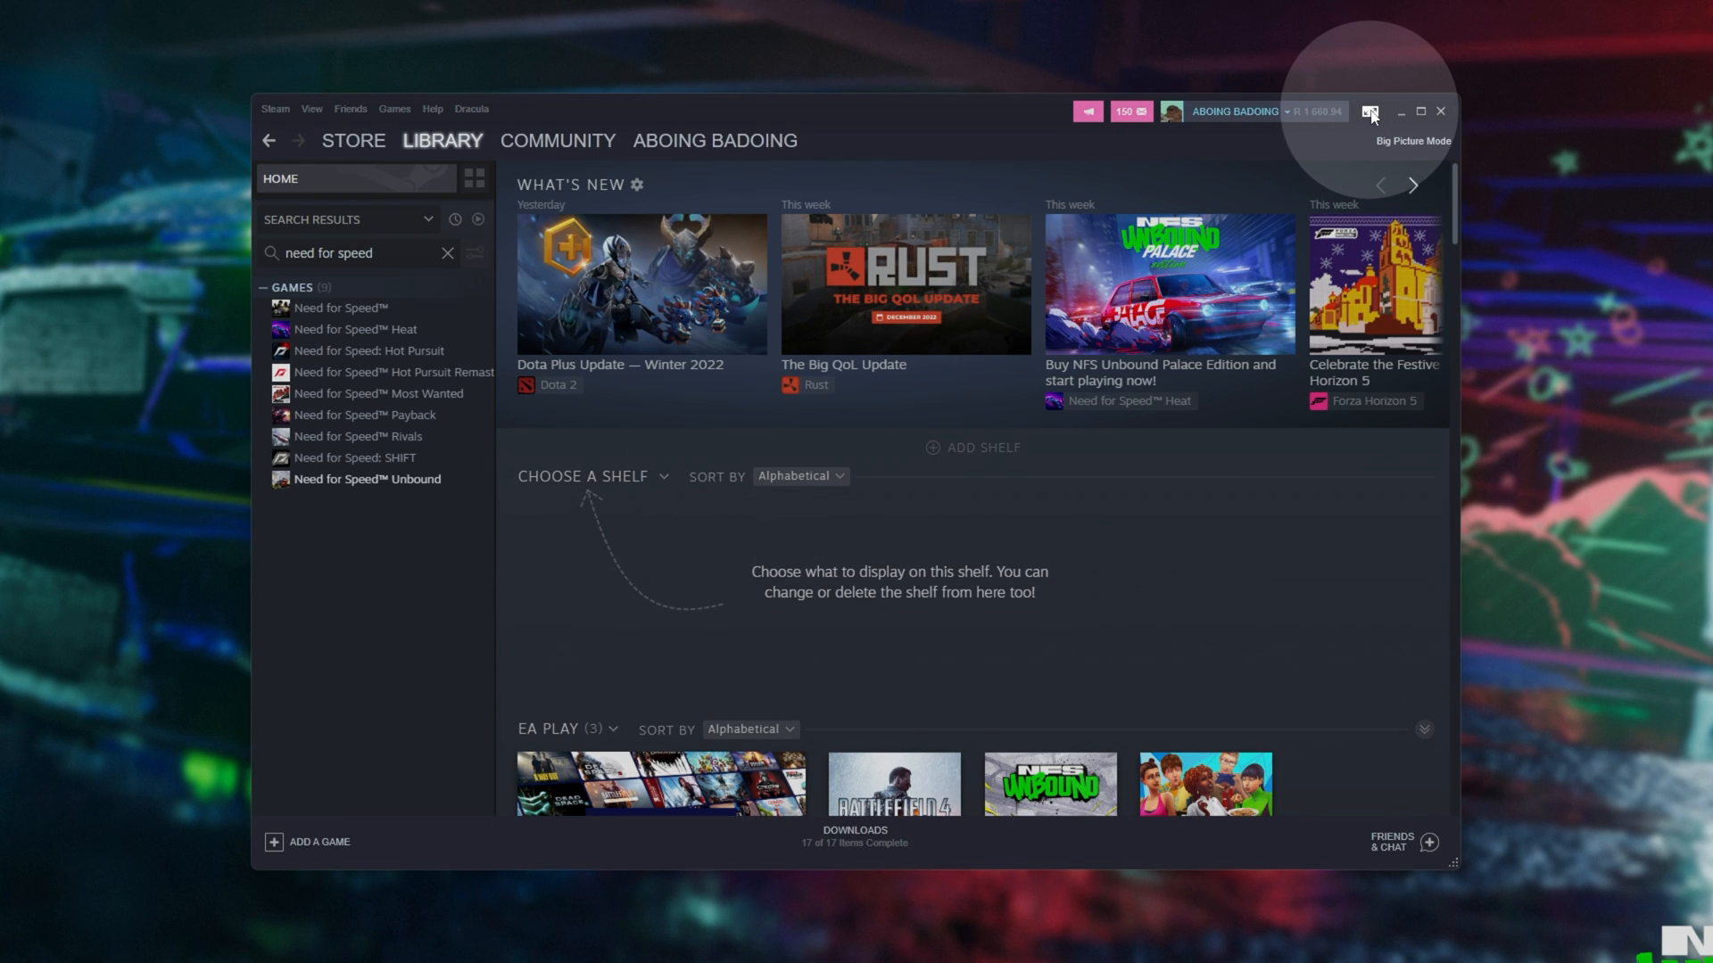
pyautogui.click(1372, 112)
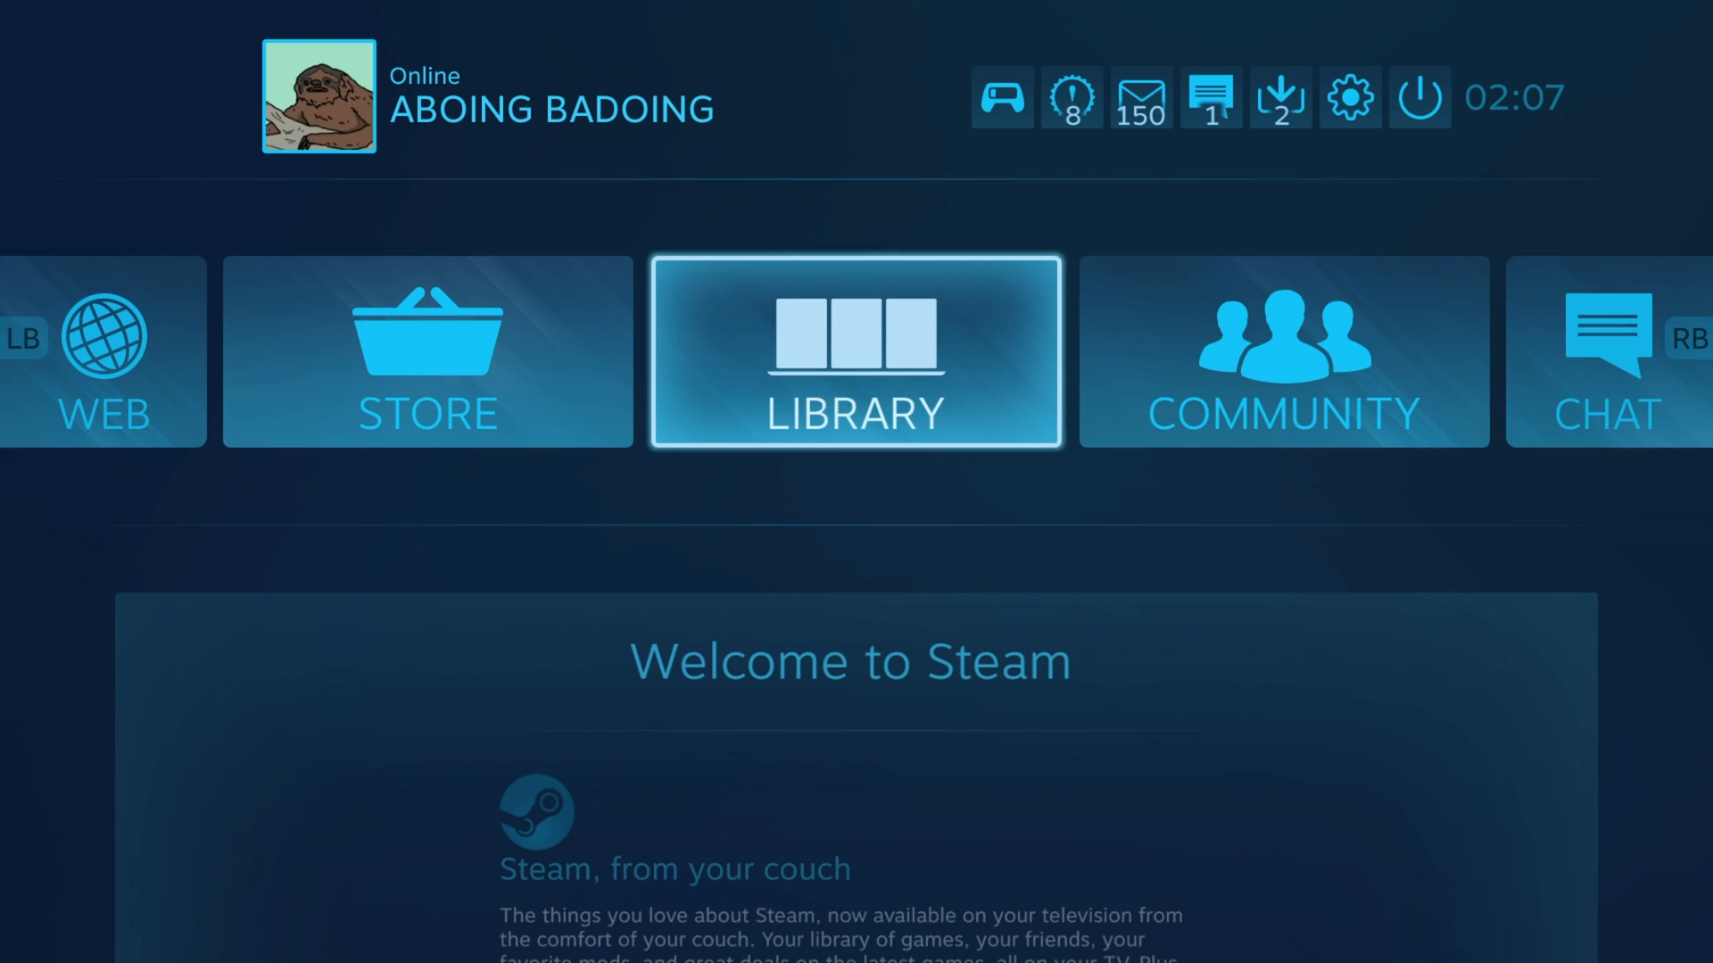
pyautogui.click(855, 350)
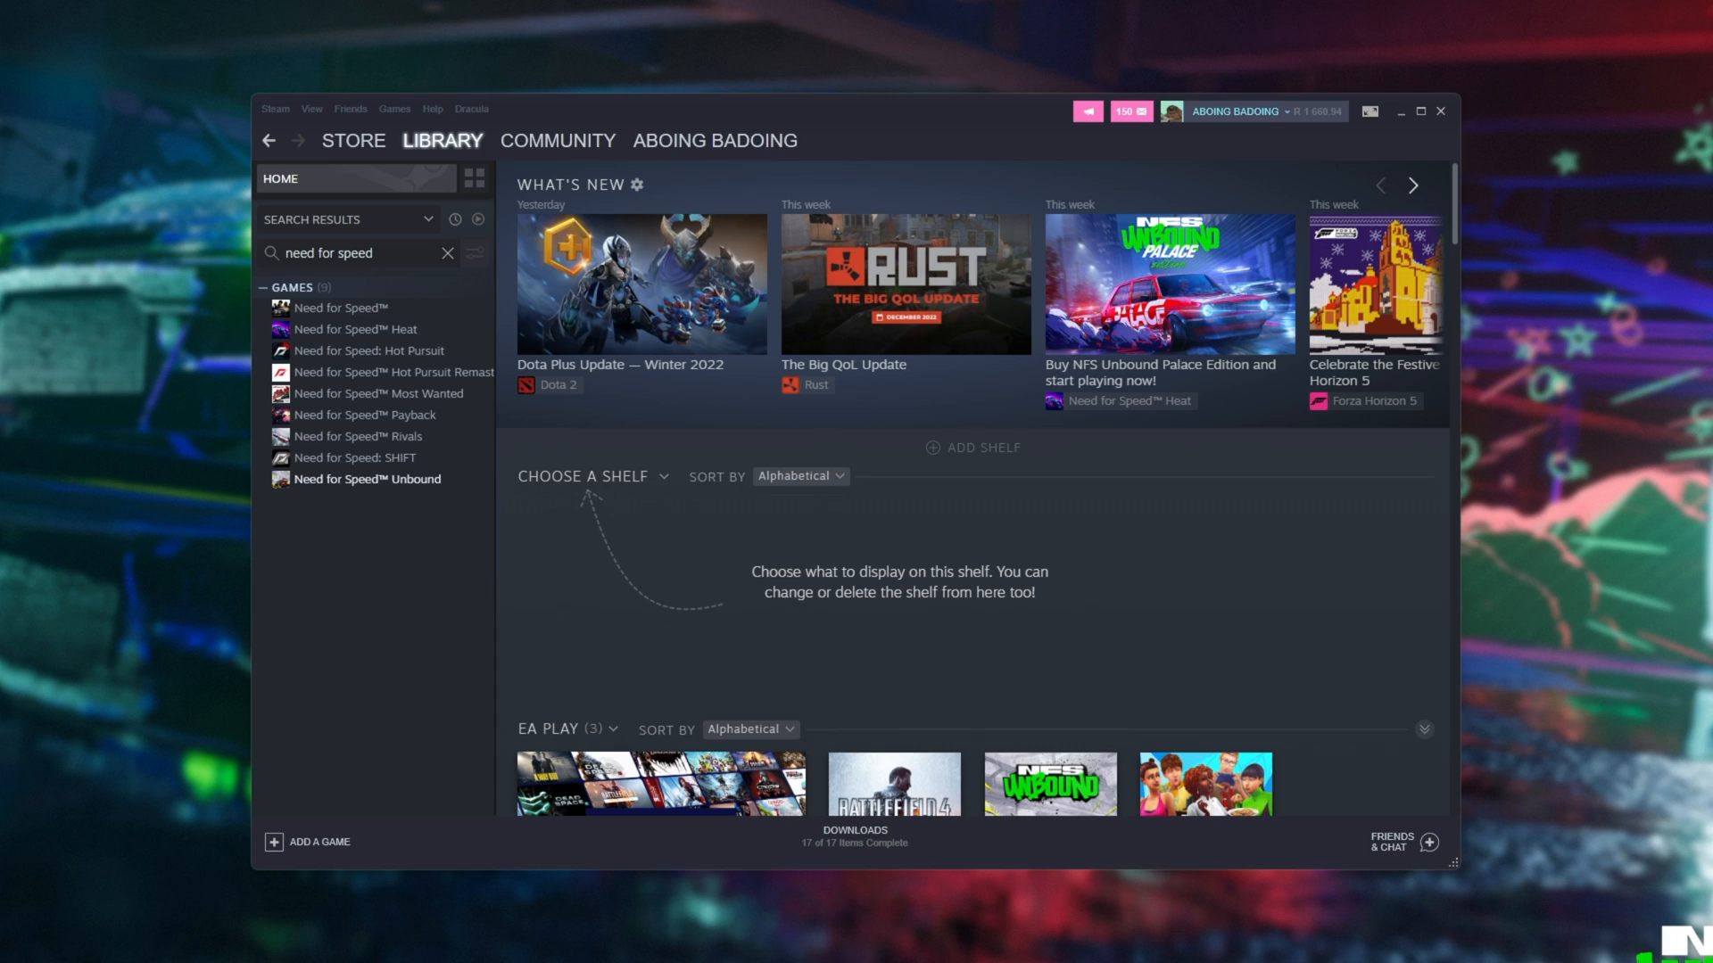
pyautogui.moveTo(364, 663)
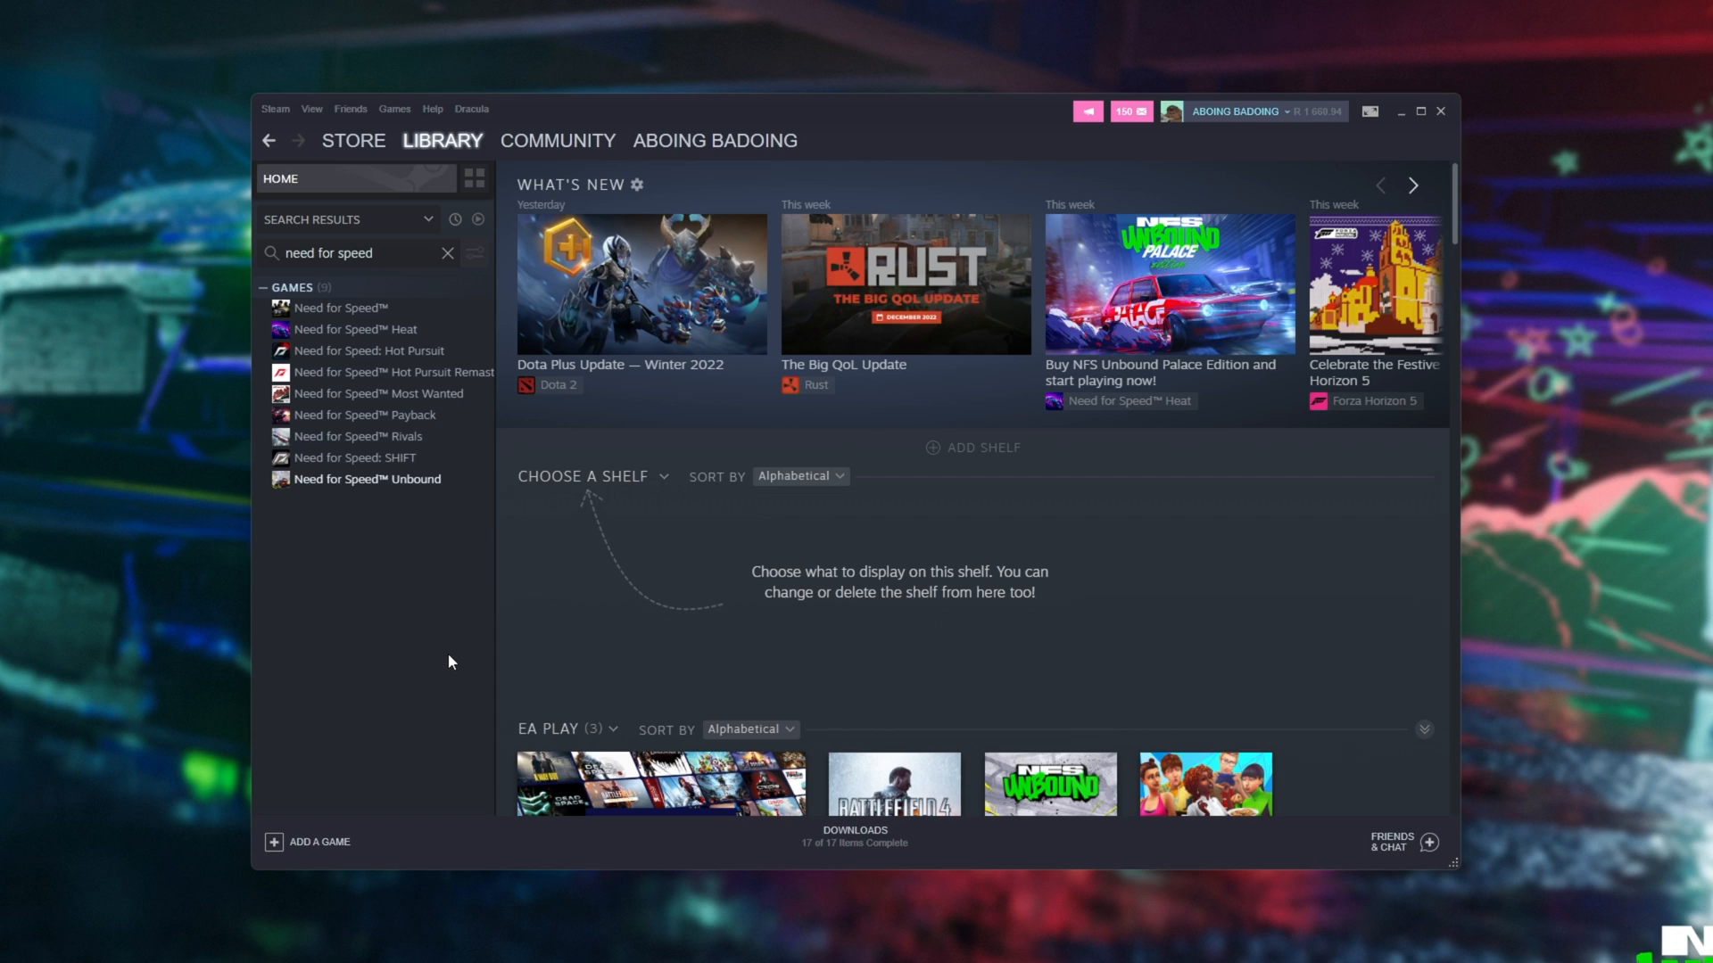
pyautogui.moveTo(291, 585)
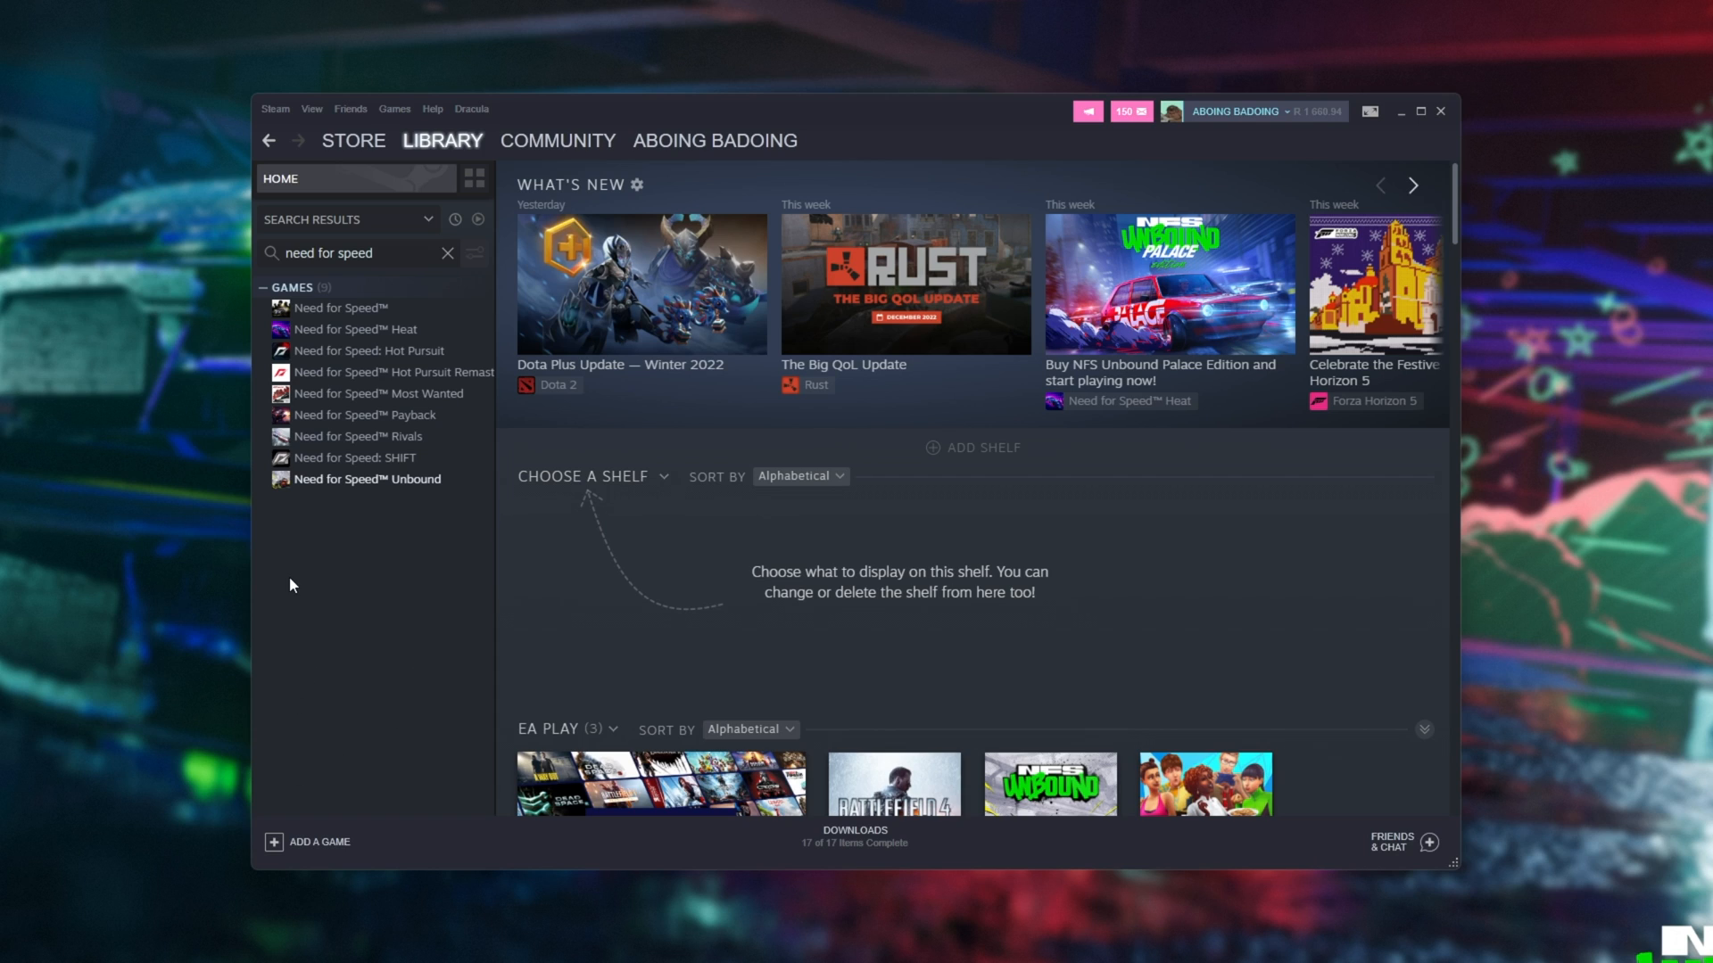
pyautogui.moveTo(361, 710)
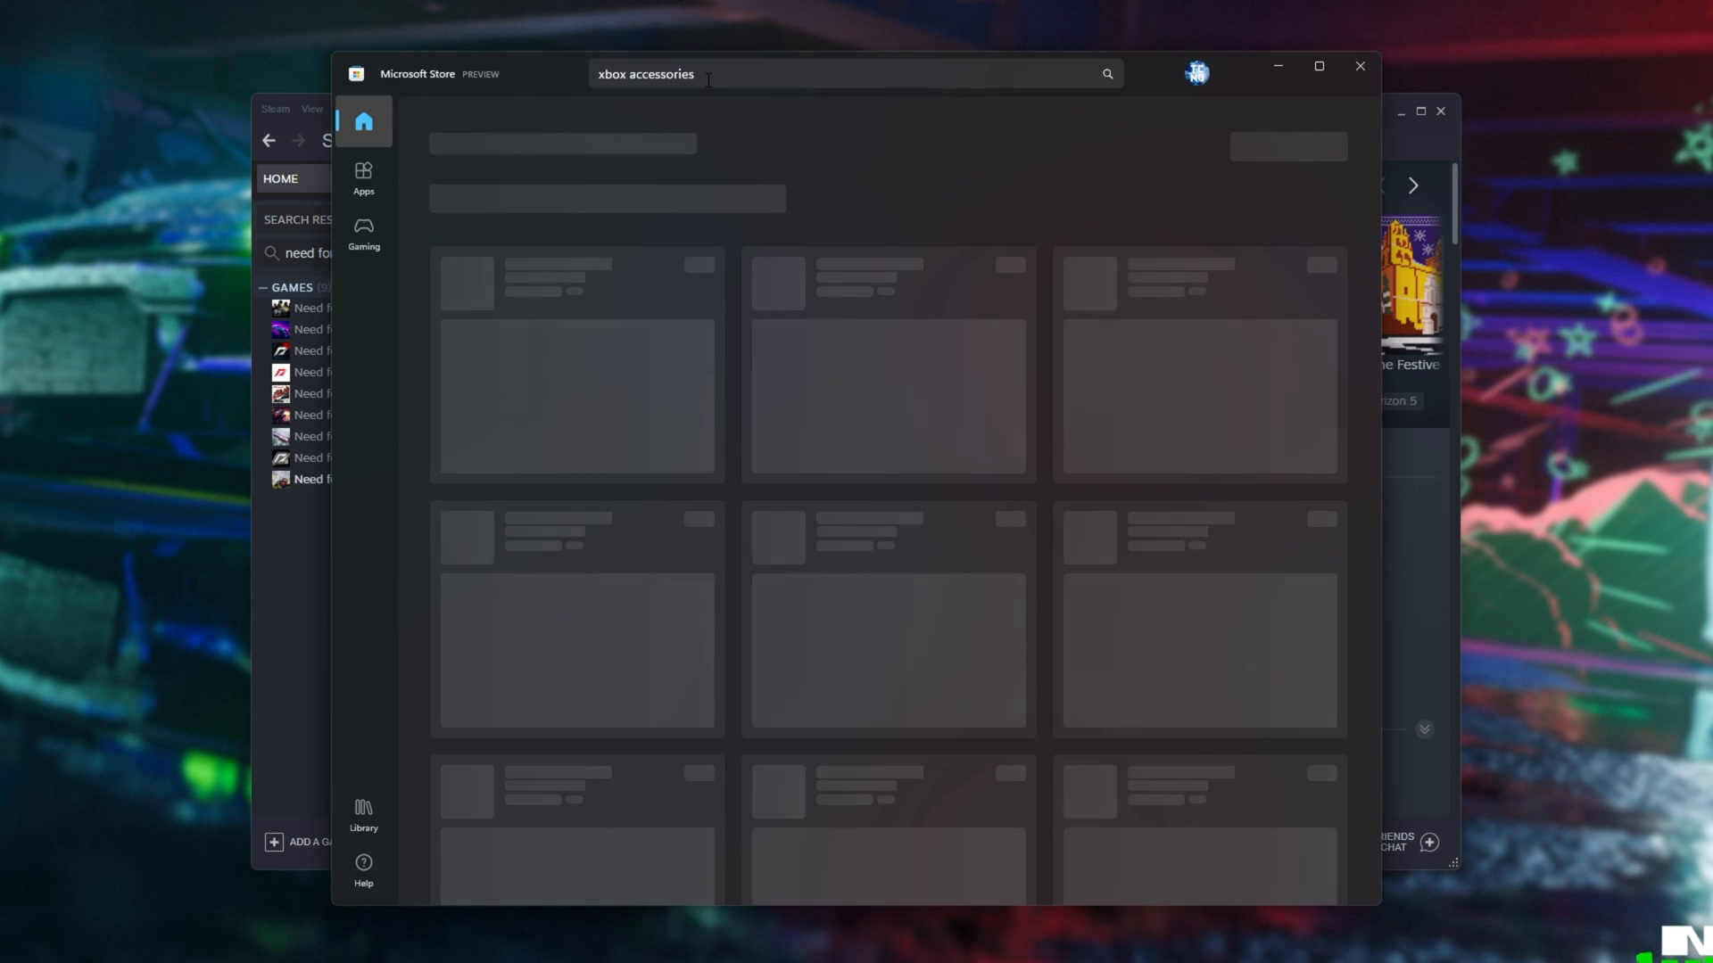
# Search 'xbox accessories' in Microsoft Store and press Get on the Xbox Accessories app
pyautogui.press('Enter')
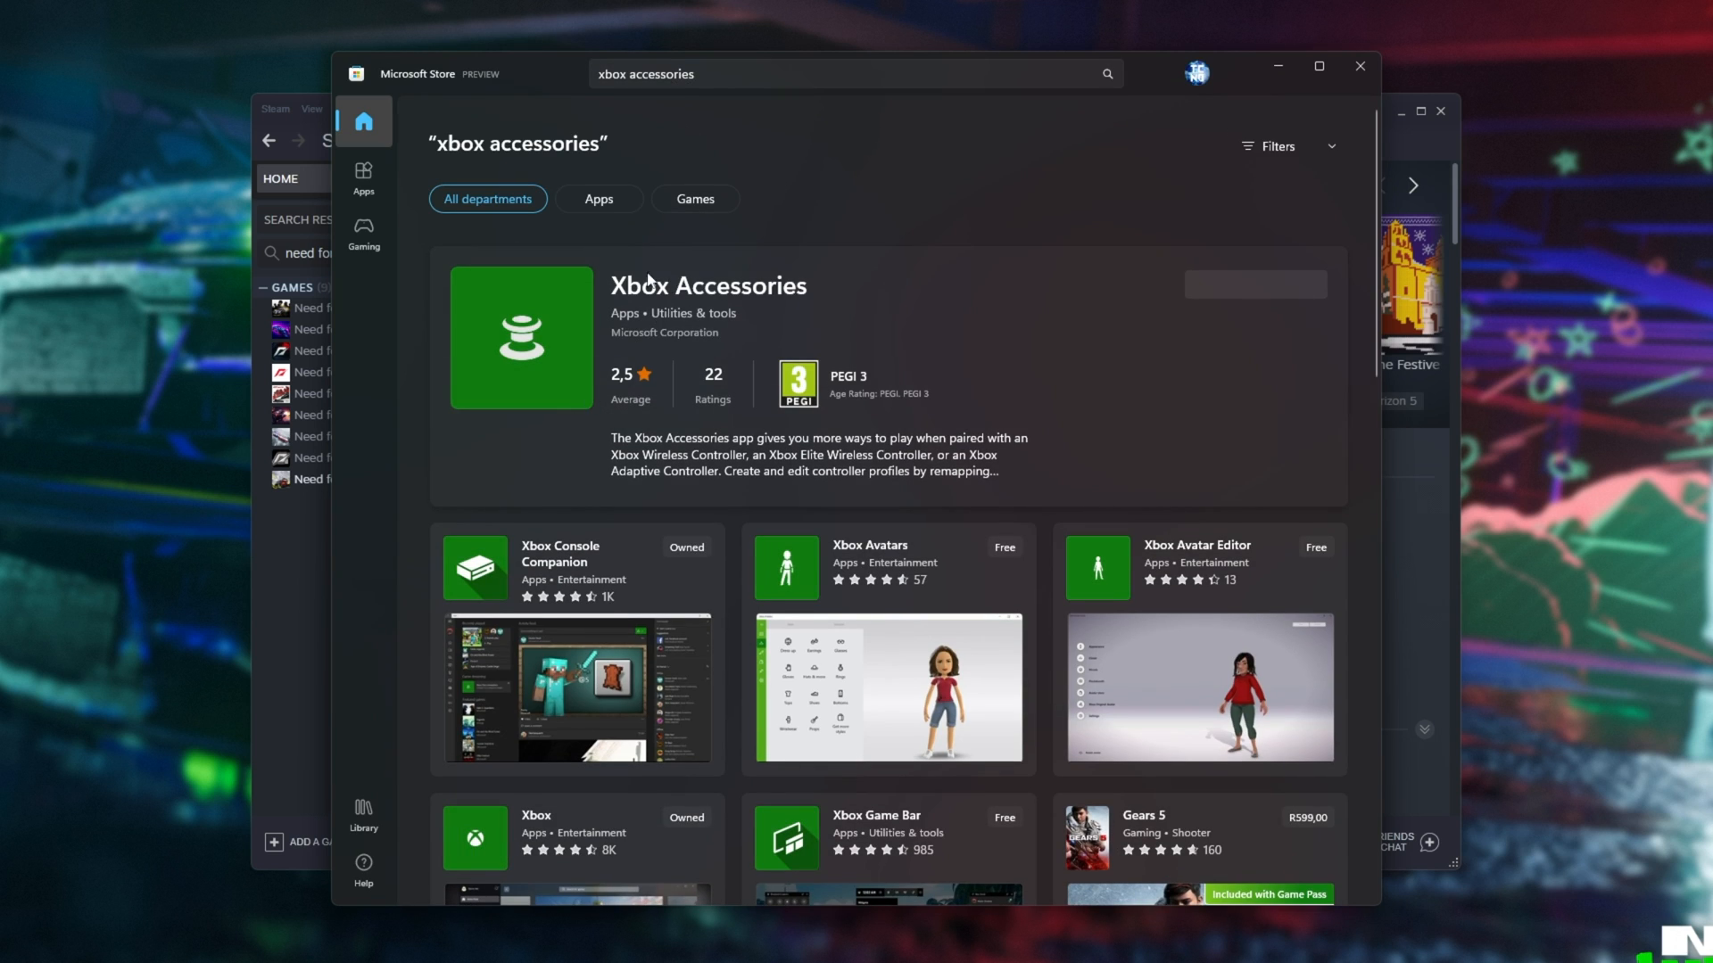
pyautogui.click(1255, 283)
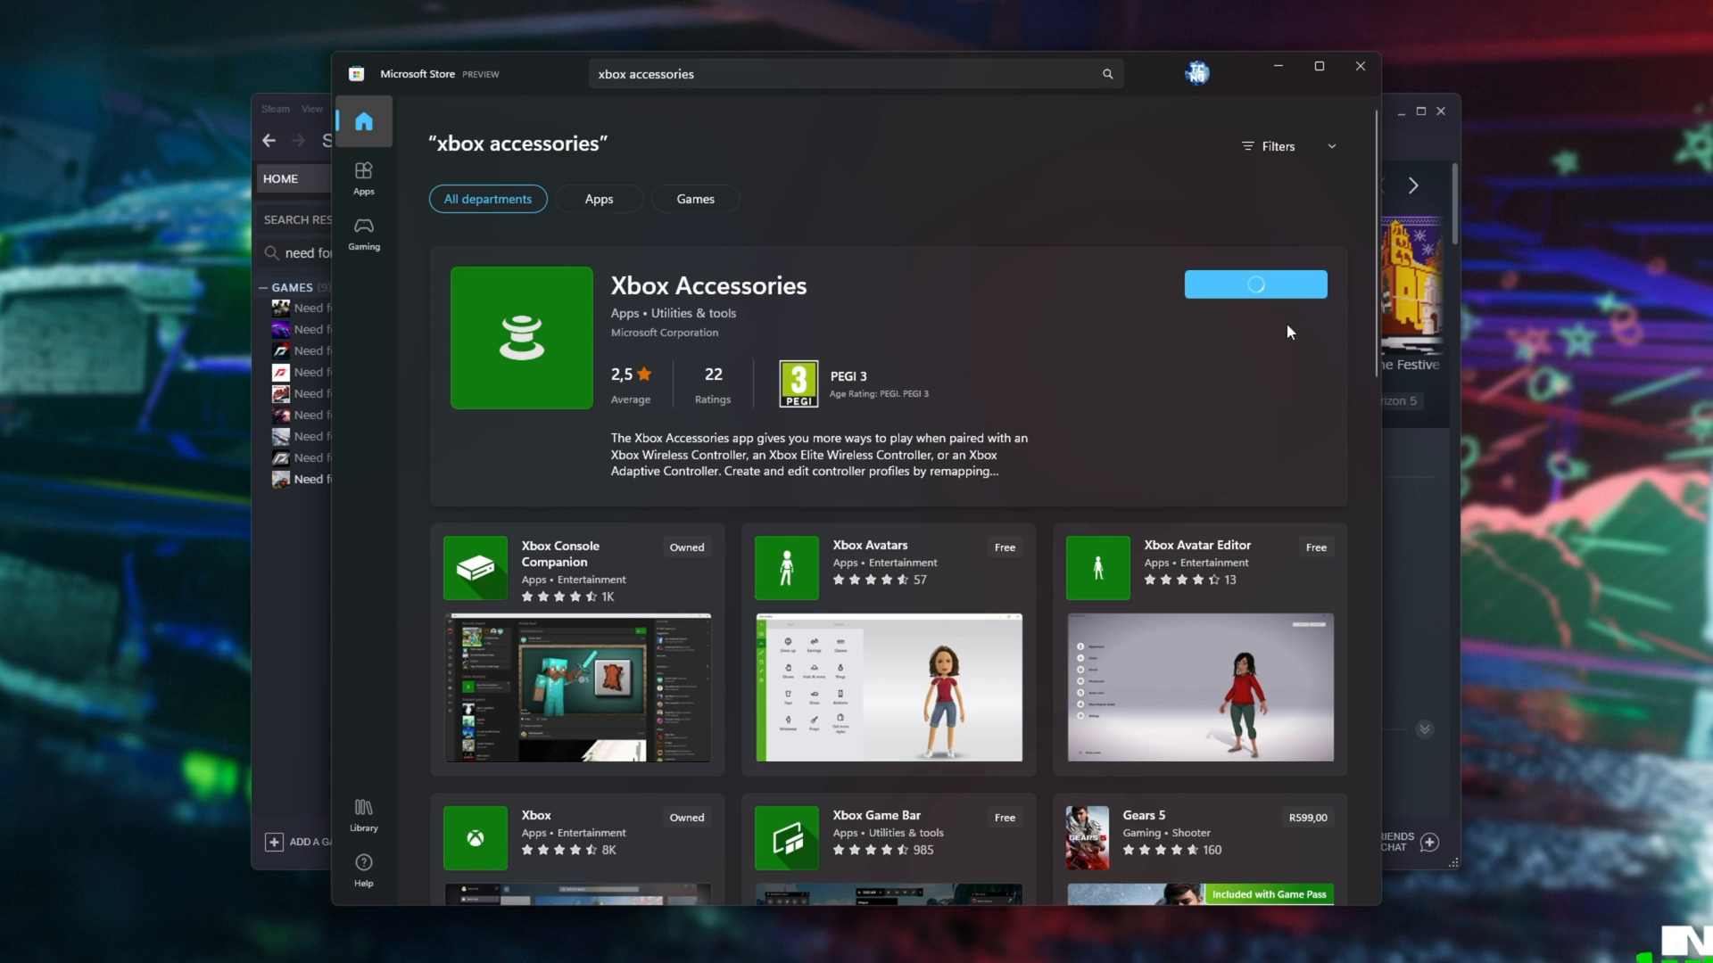
pyautogui.click(1254, 284)
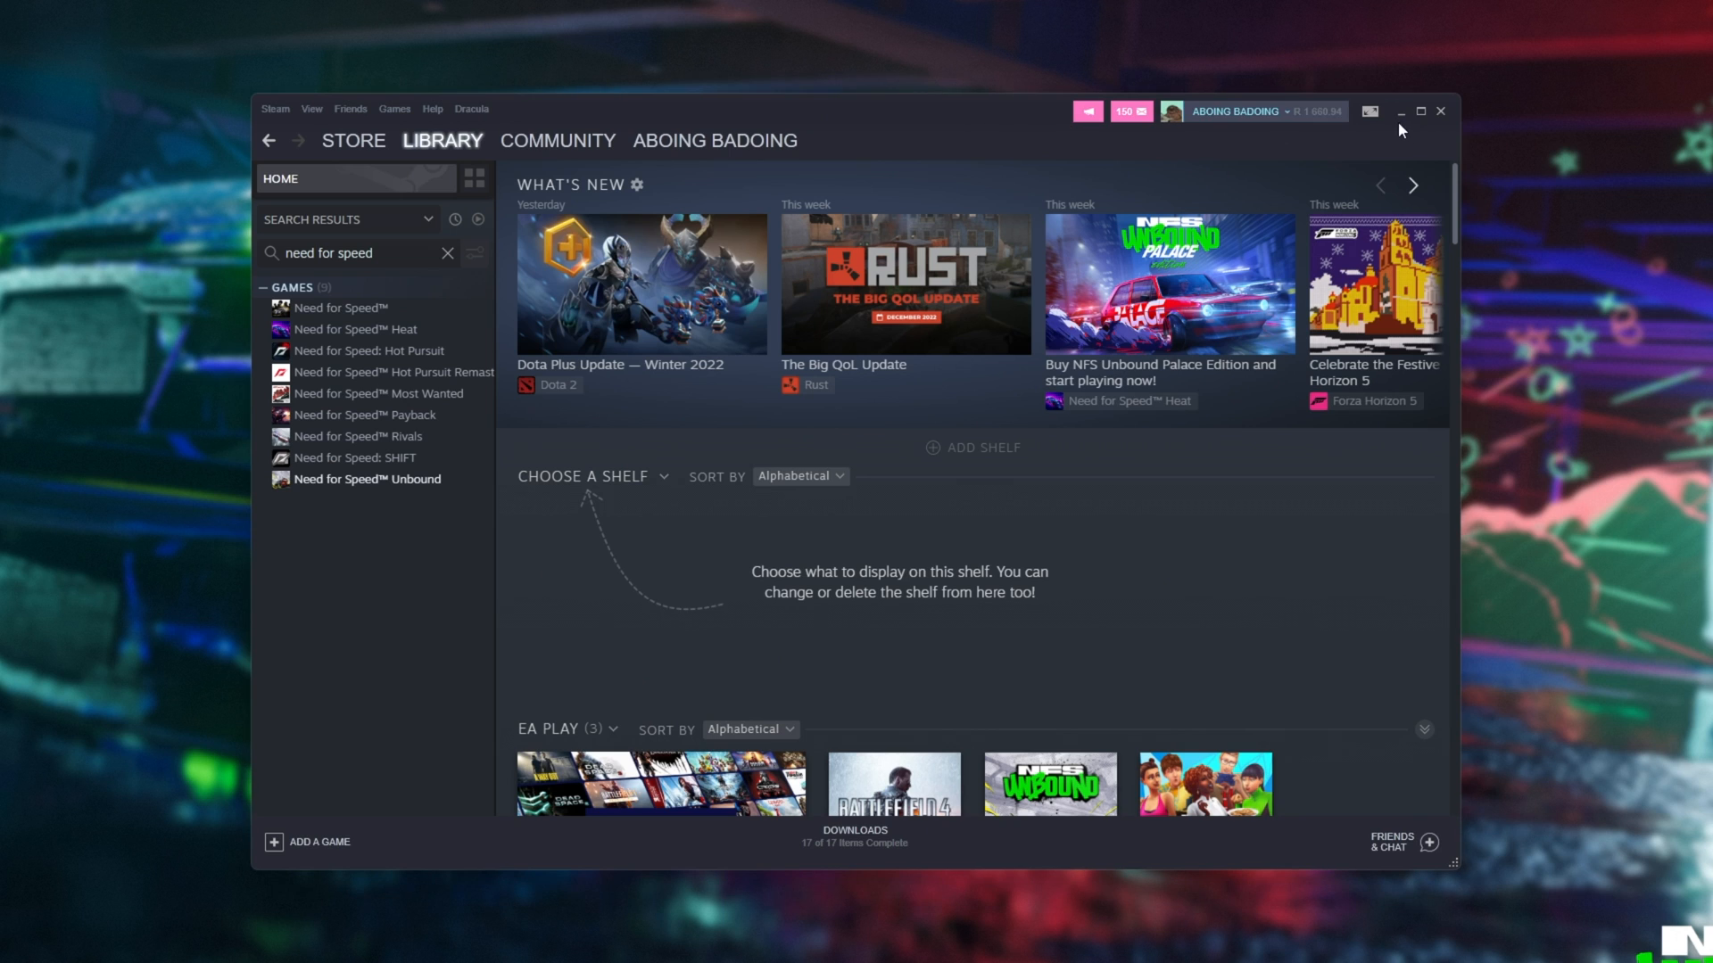
# Open Need for Speed Unbound's Local Files properties and verify game file integrity
pyautogui.click(368, 478)
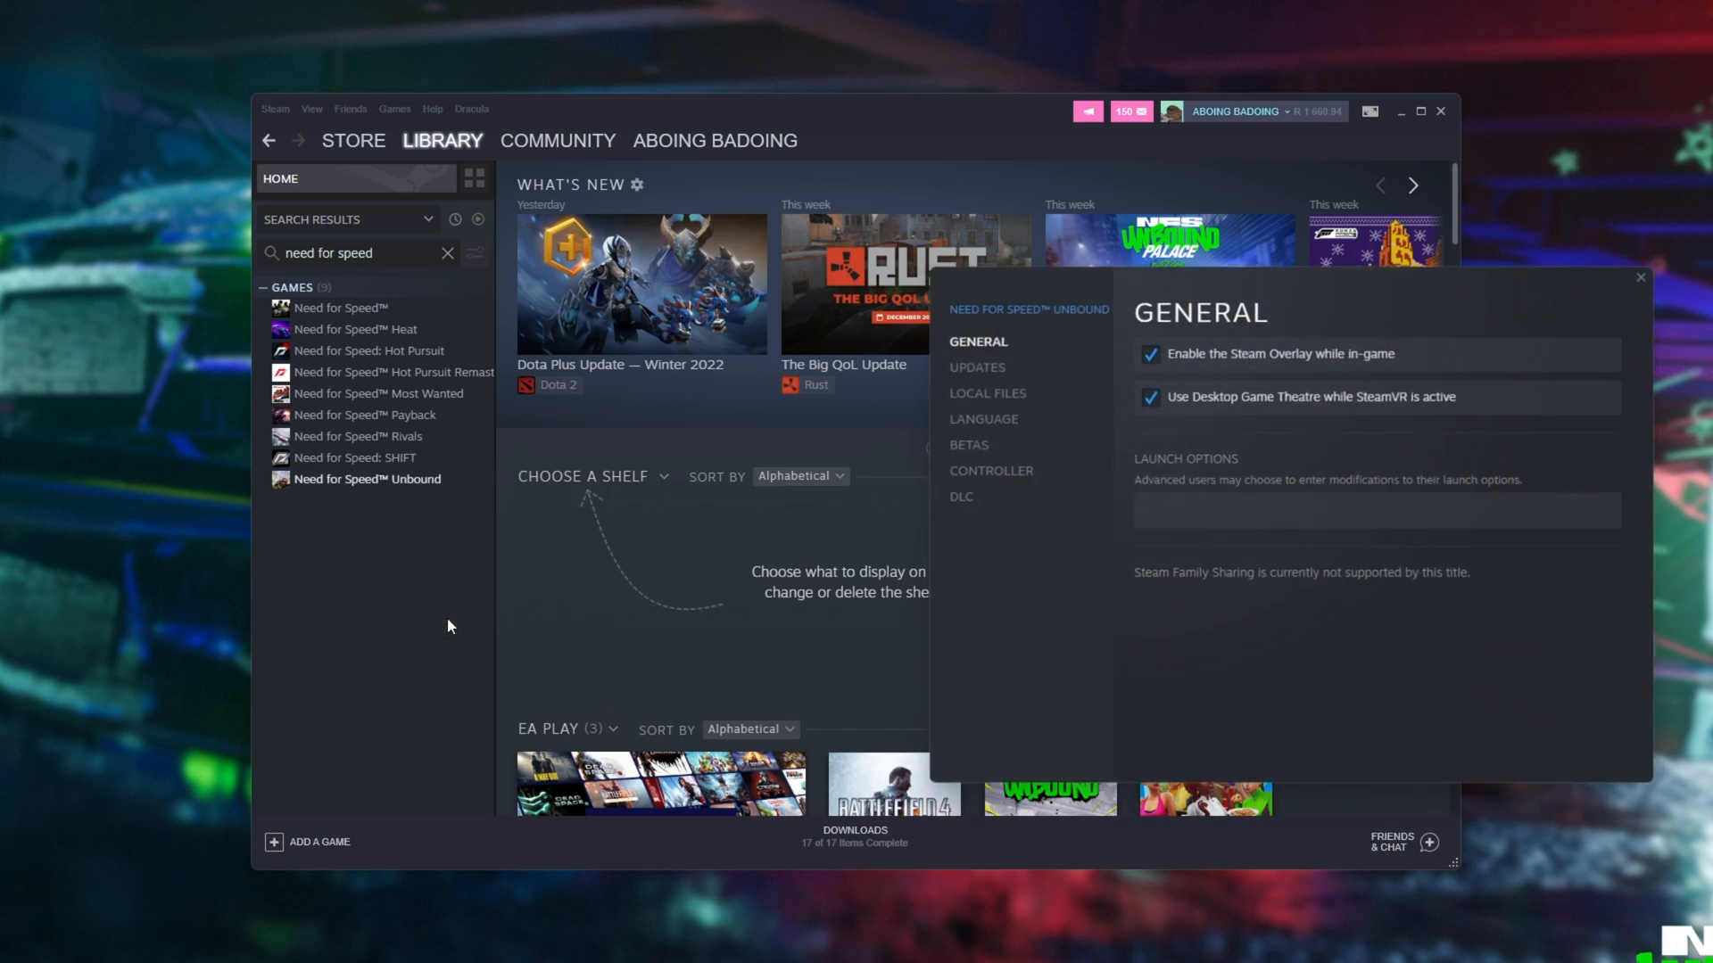
pyautogui.click(985, 393)
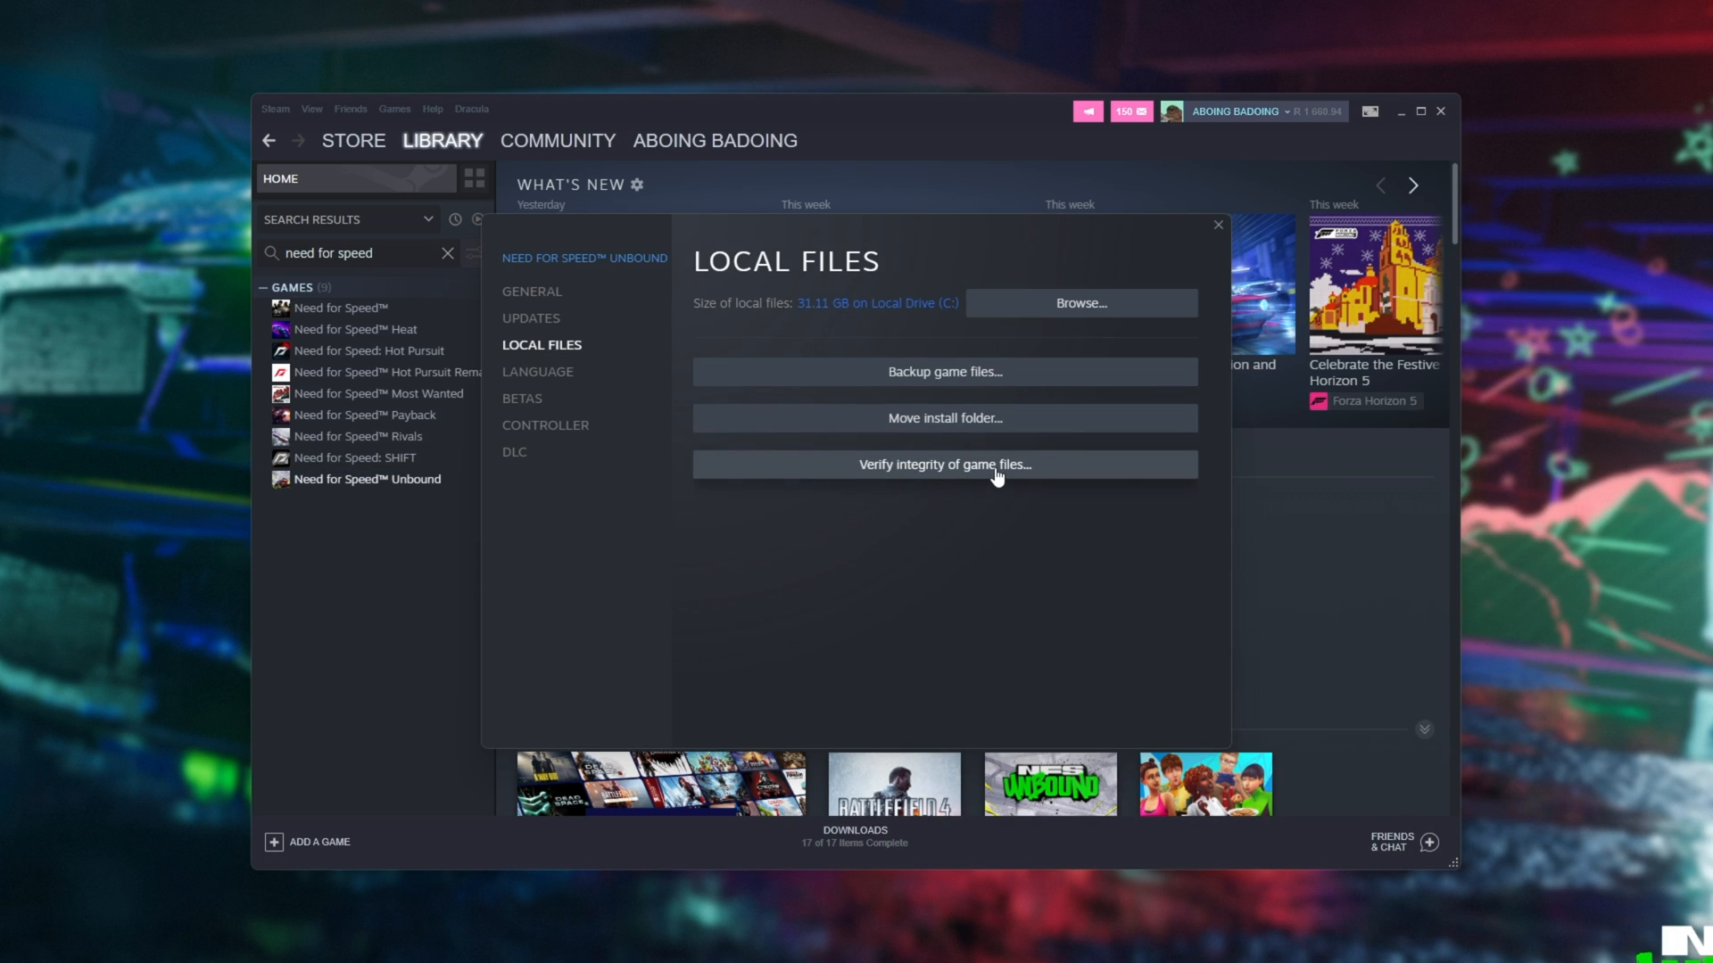
pyautogui.click(1216, 225)
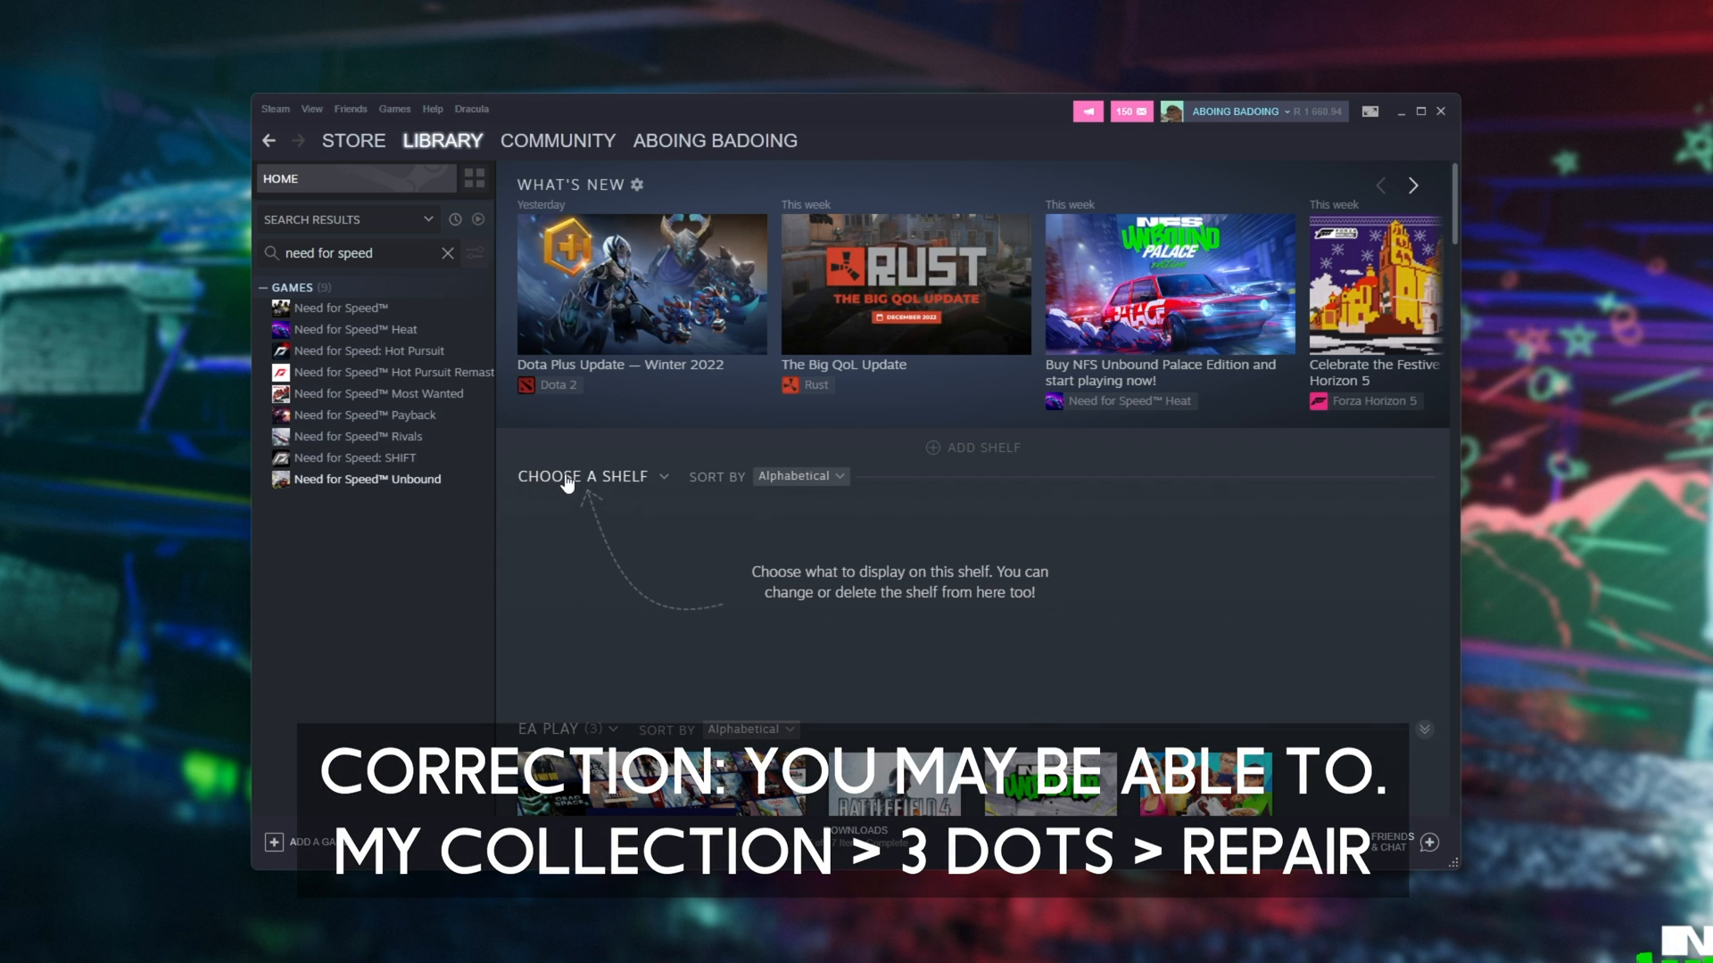
pyautogui.moveTo(550, 643)
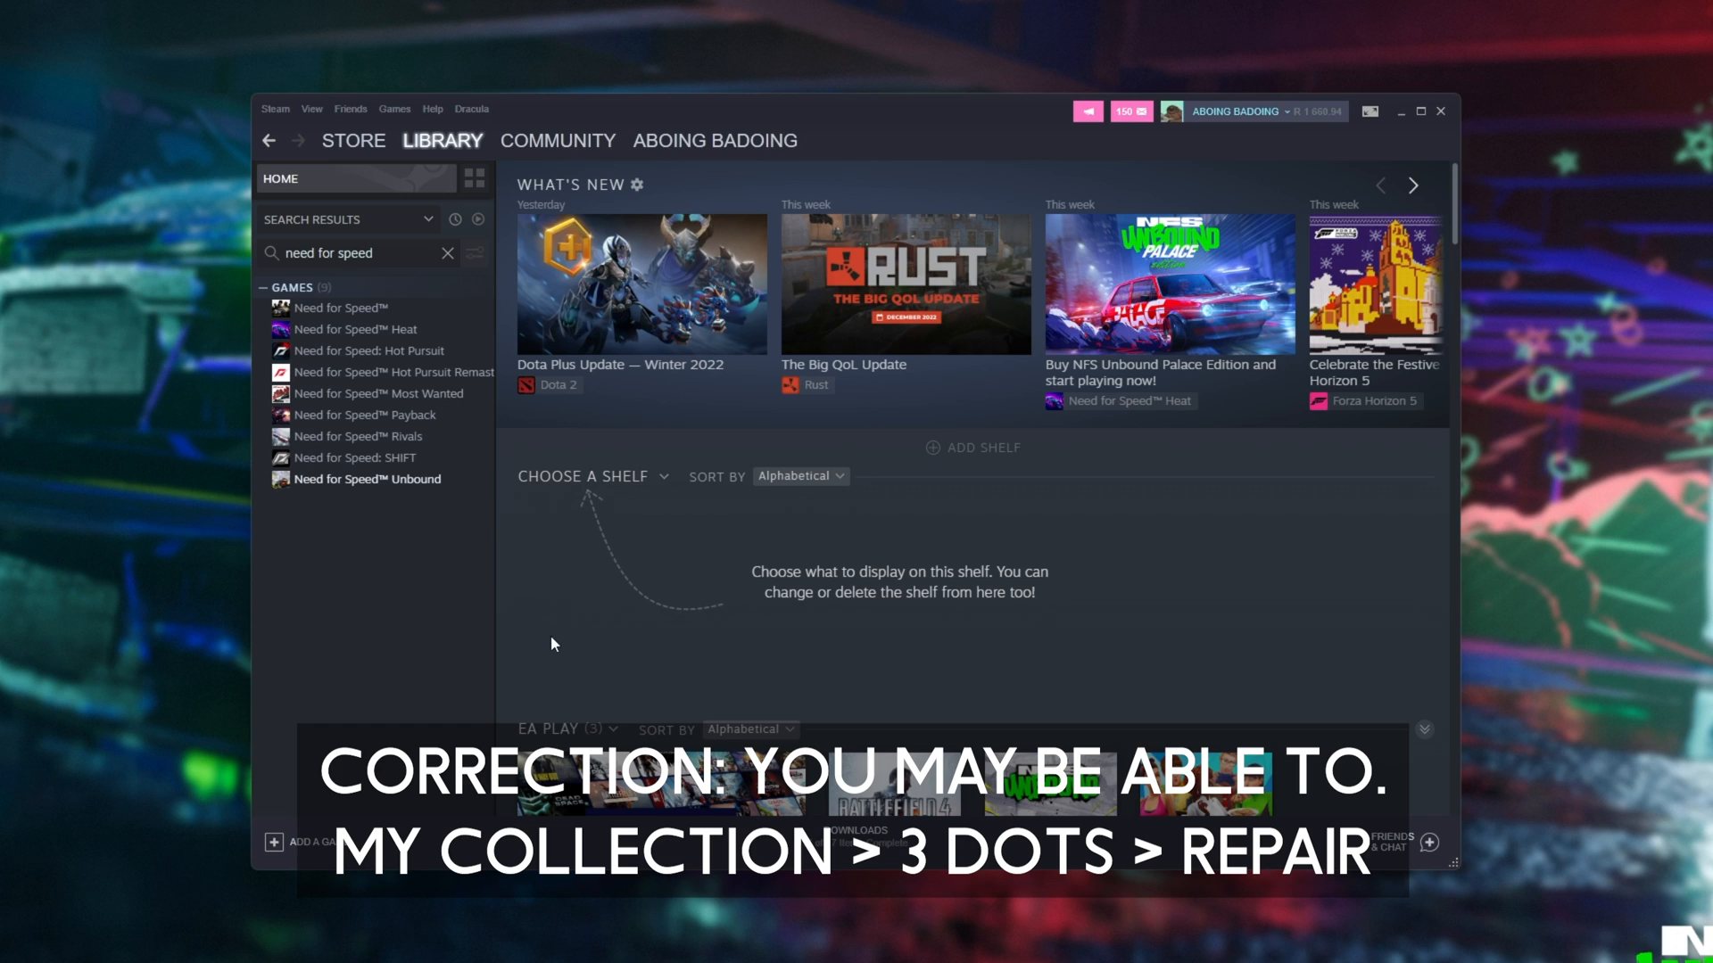
pyautogui.moveTo(595, 612)
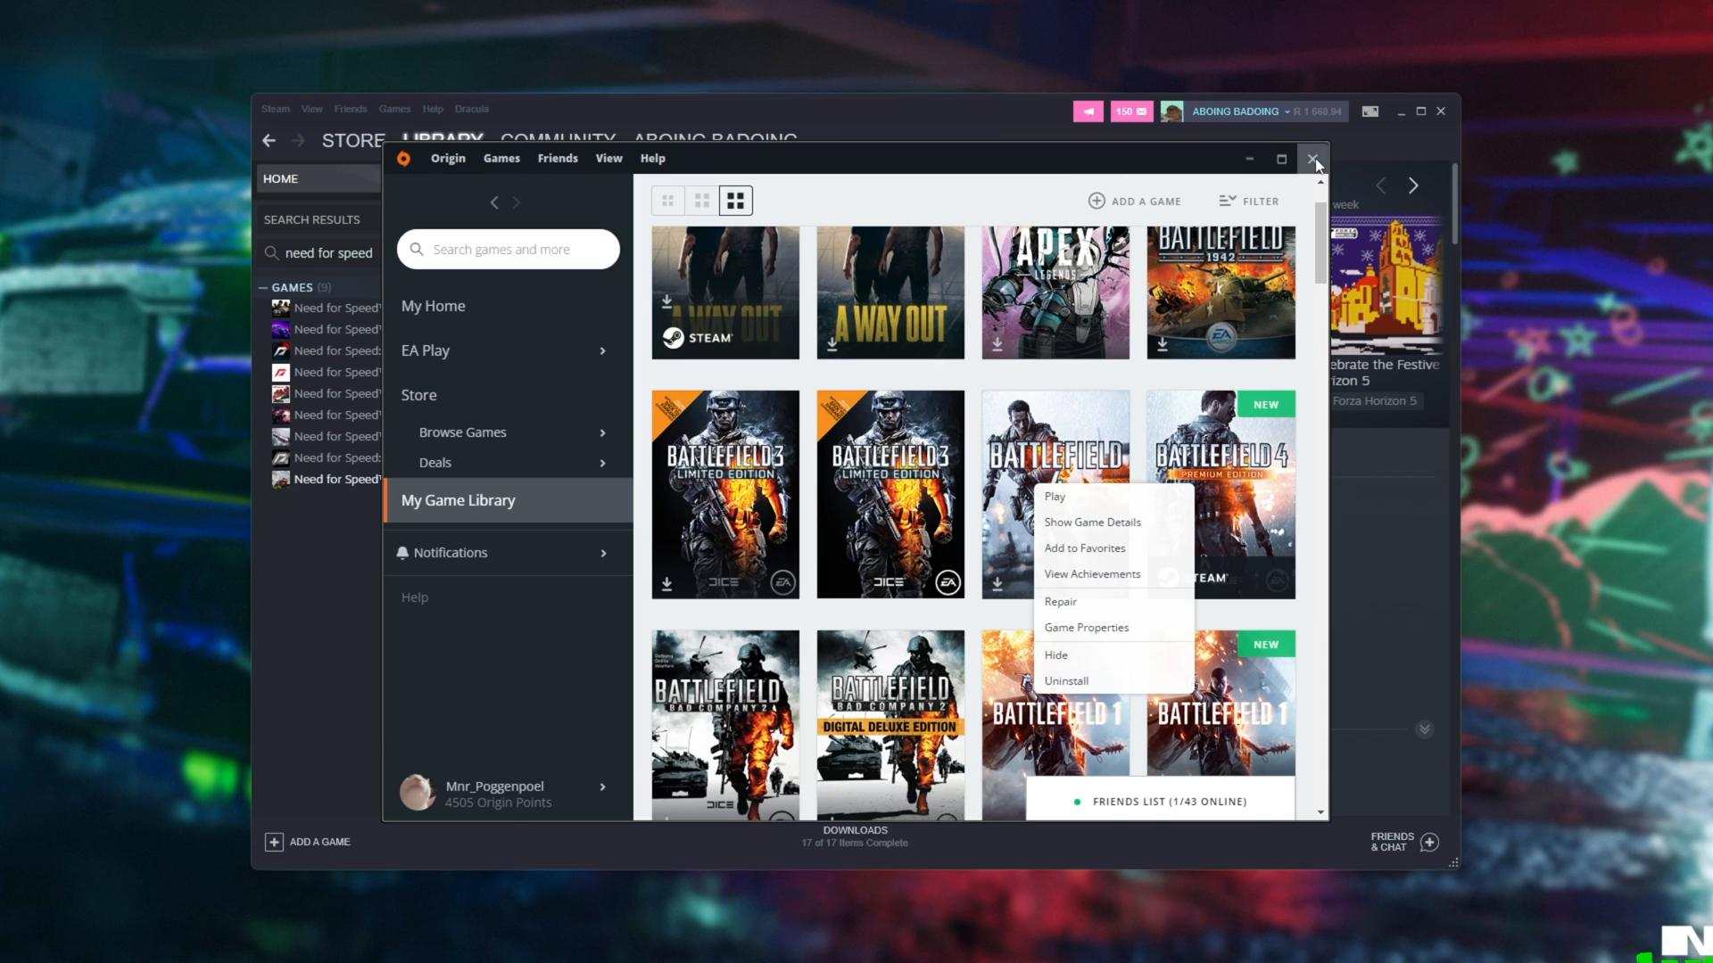
# Close the Origin window from its title bar
pyautogui.click(1314, 157)
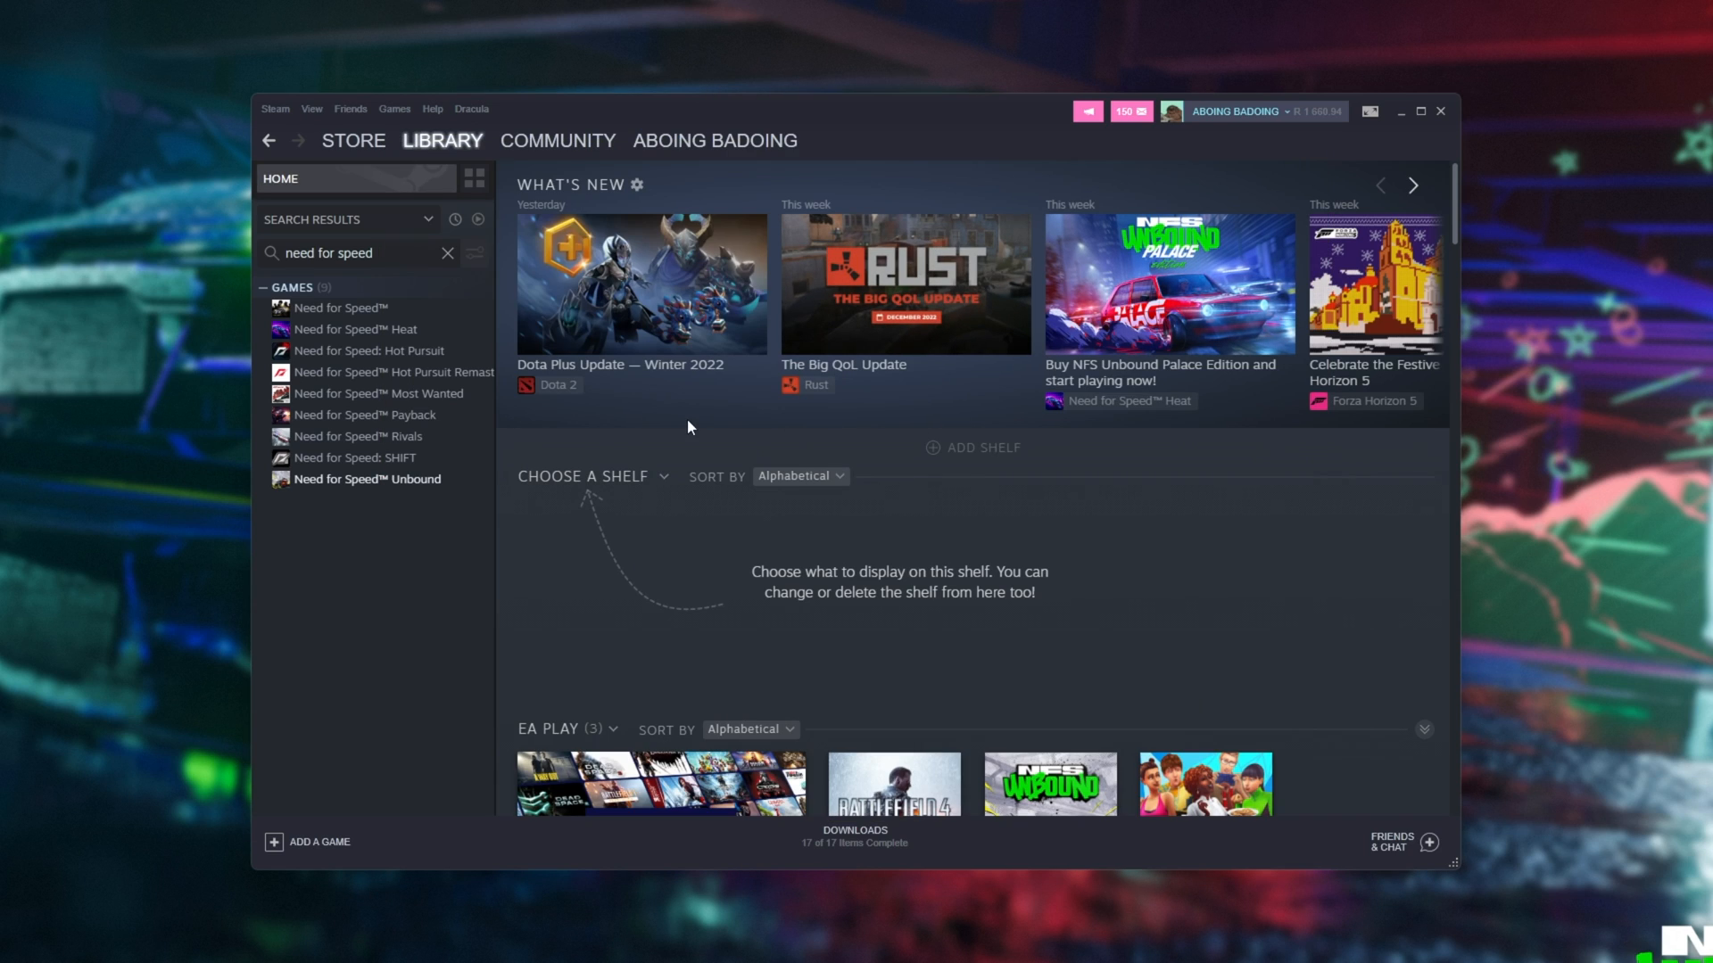
pyautogui.moveTo(743, 509)
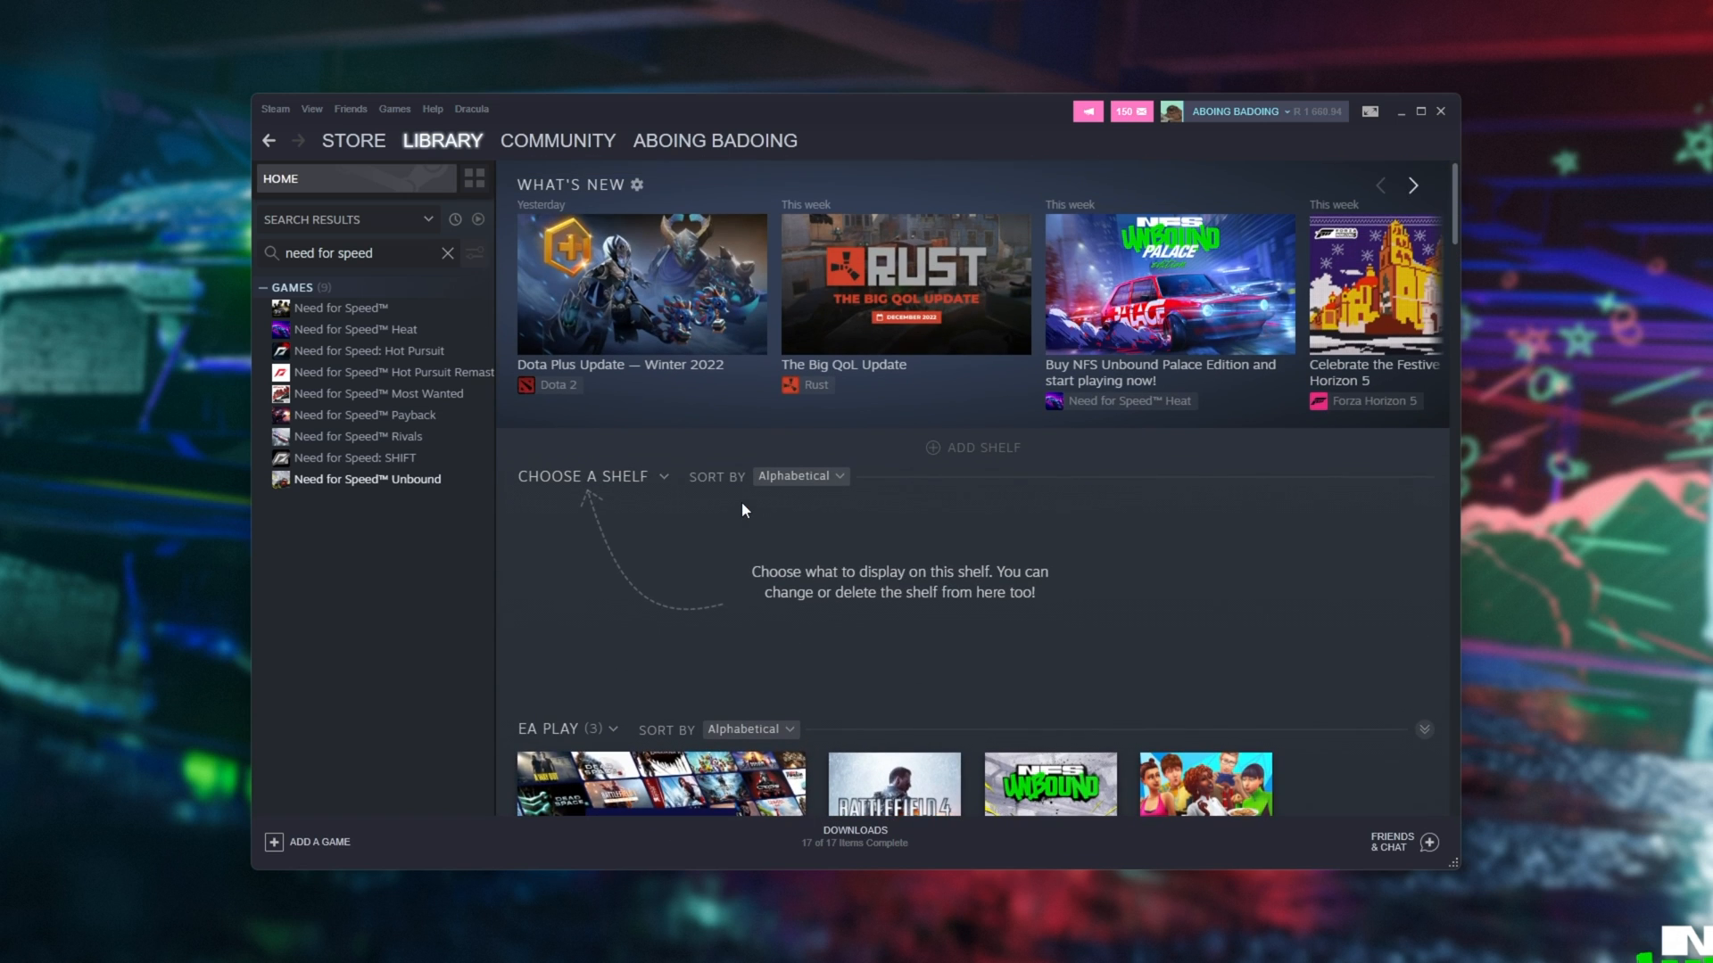